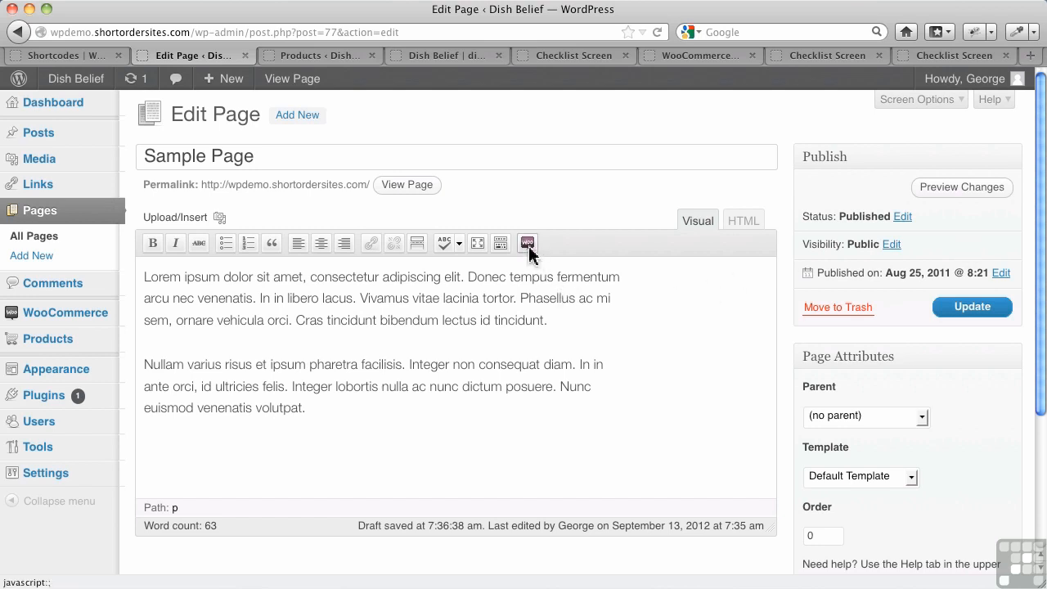
pyautogui.moveTo(527, 242)
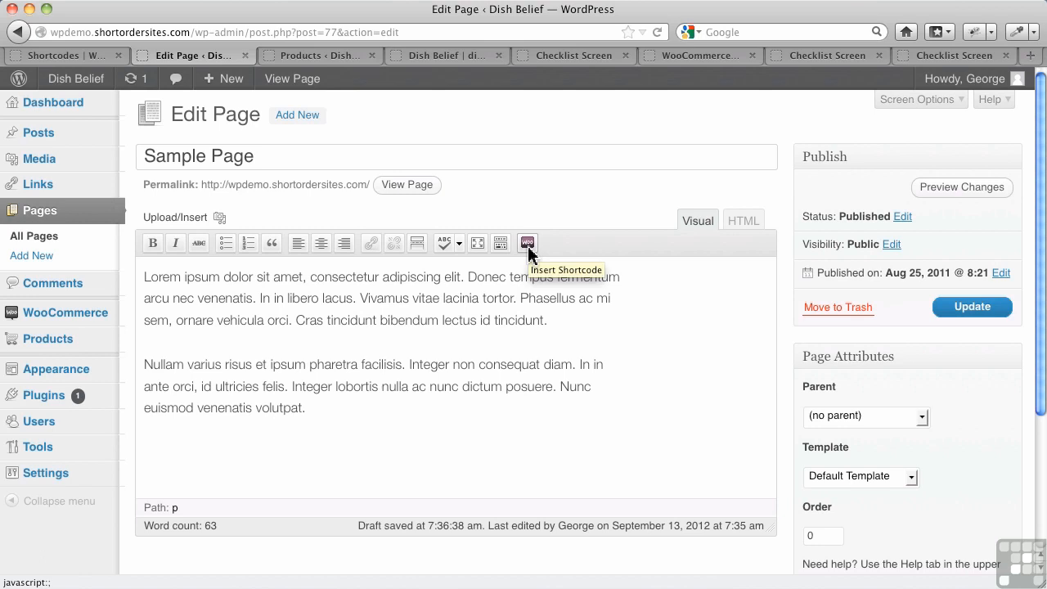
# Insert a Product by SKU/ID shortcode on a new first line of the Sample Page content.
pyautogui.click(527, 242)
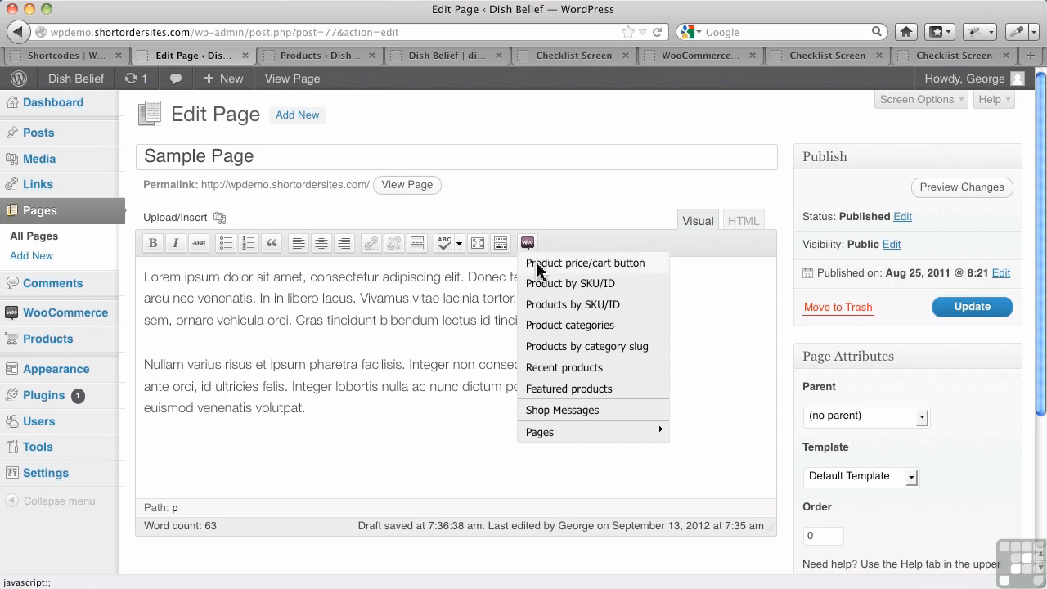
pyautogui.moveTo(540, 432)
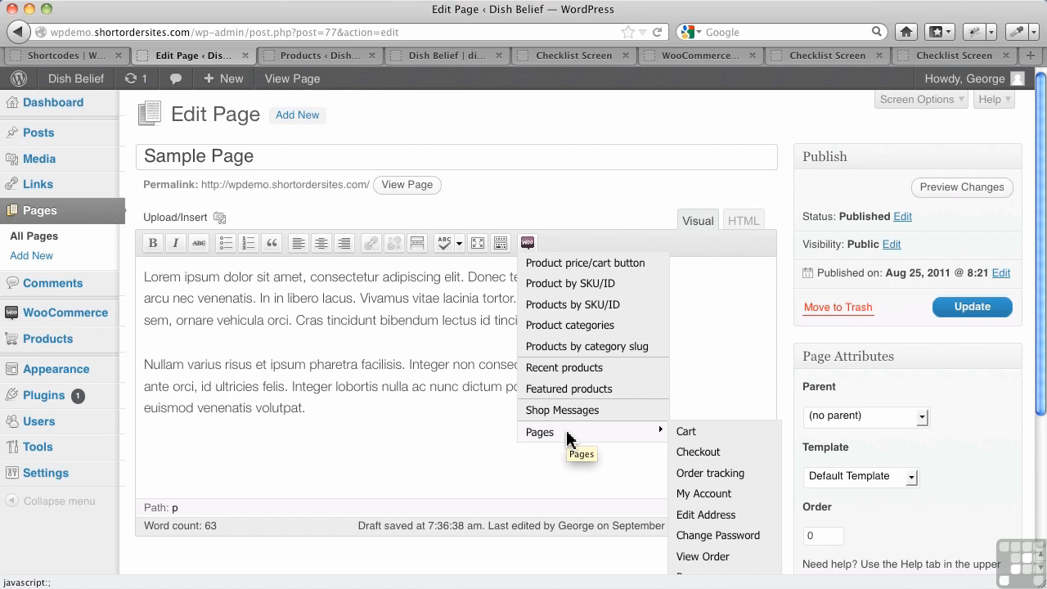
pyautogui.moveTo(687, 432)
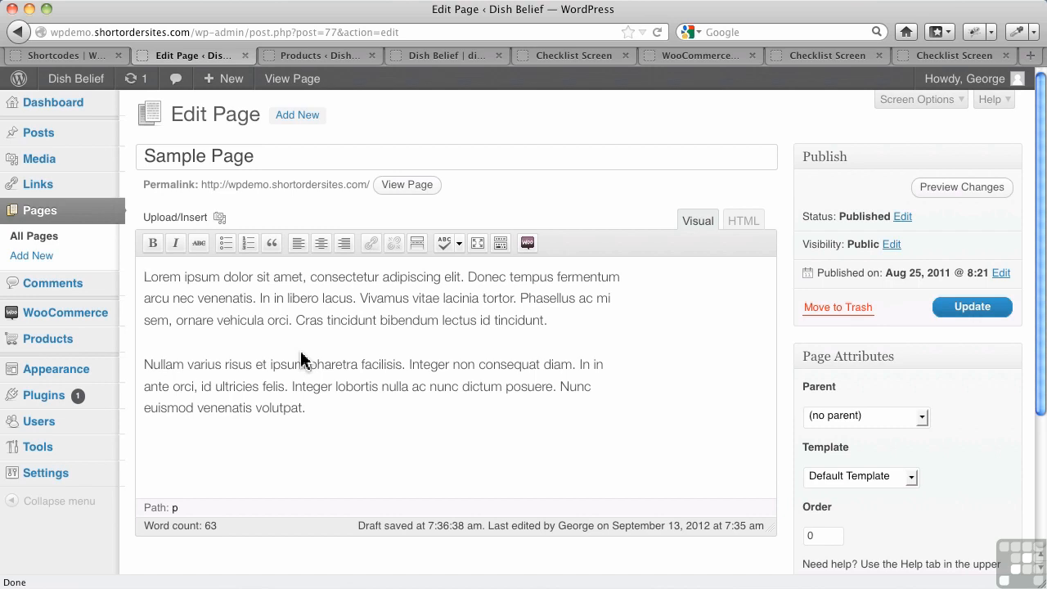
pyautogui.click(145, 277)
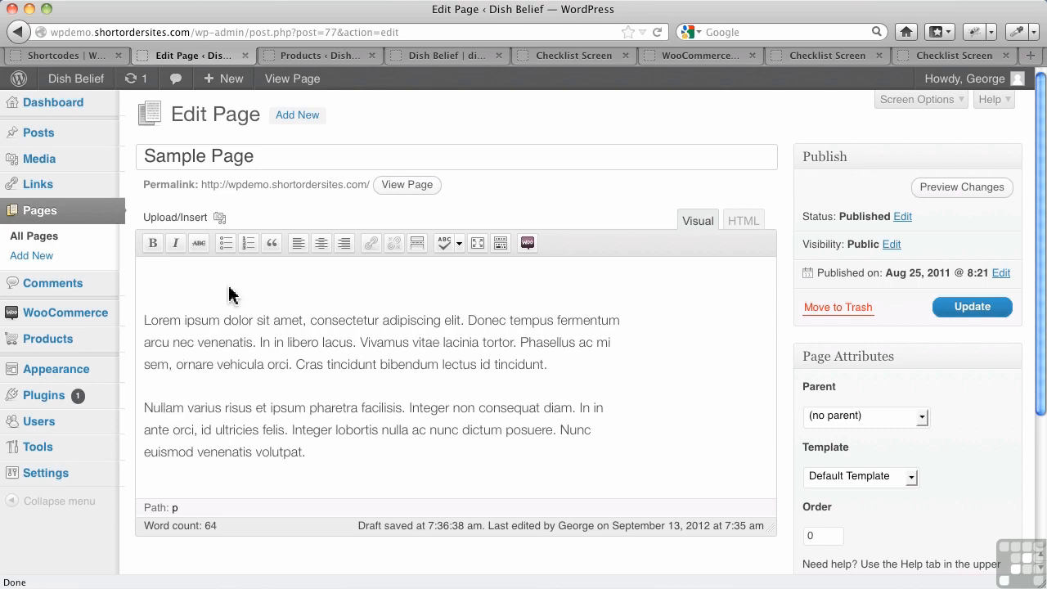
pyautogui.click(527, 242)
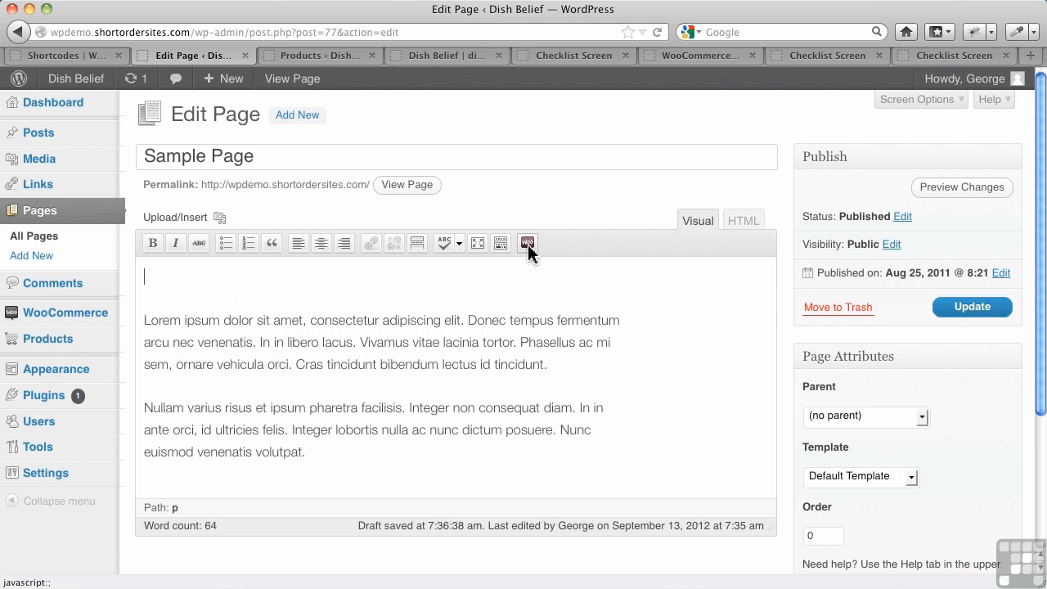
pyautogui.click(527, 242)
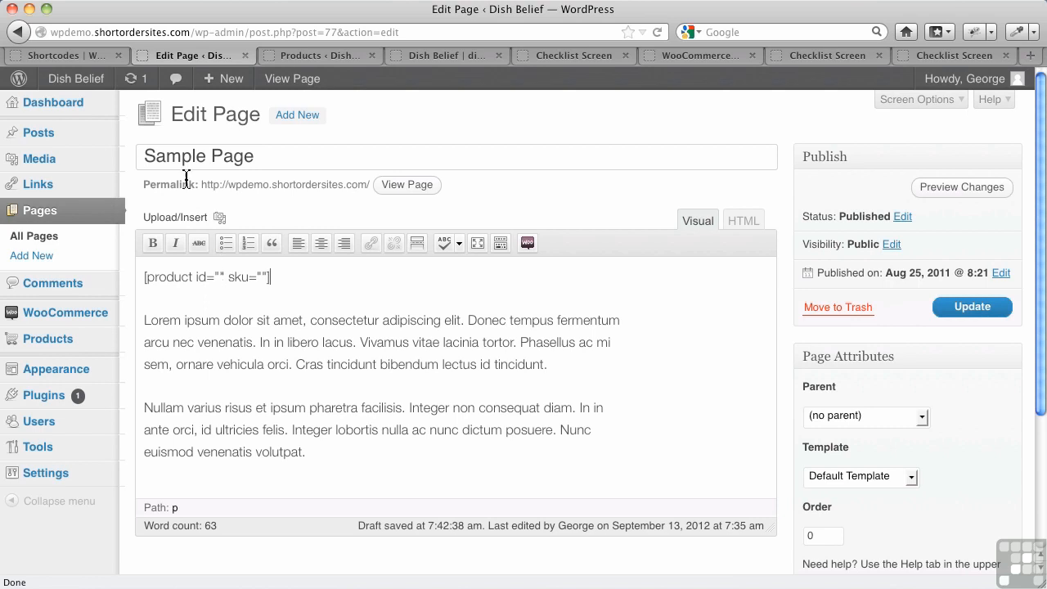
# Look up the product in the Products list and fill the shortcode's id with 363.
pyautogui.click(319, 56)
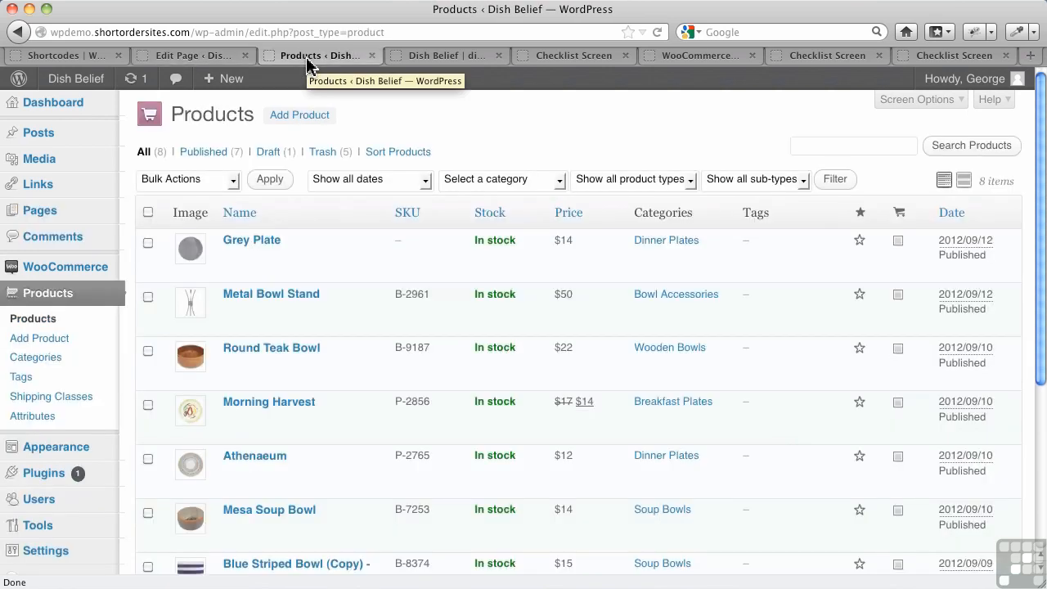
pyautogui.moveTo(271, 295)
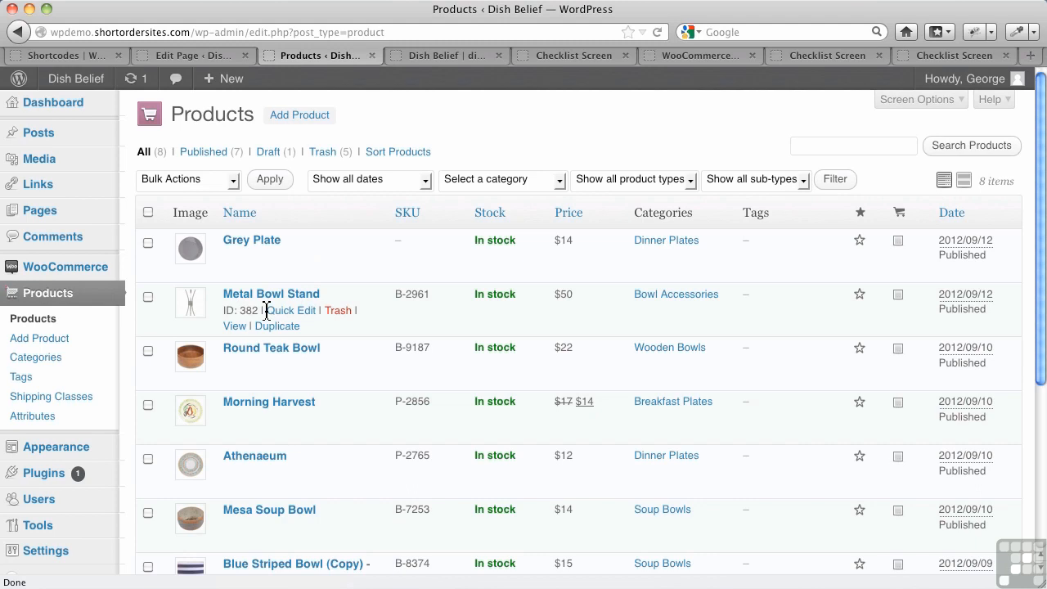
pyautogui.moveTo(255, 419)
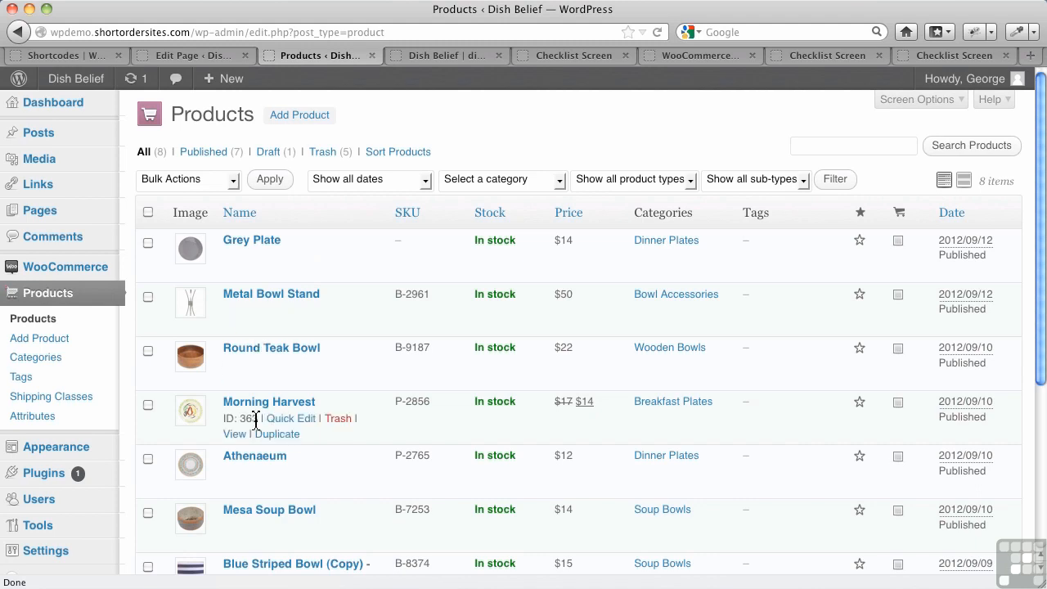
pyautogui.moveTo(203, 105)
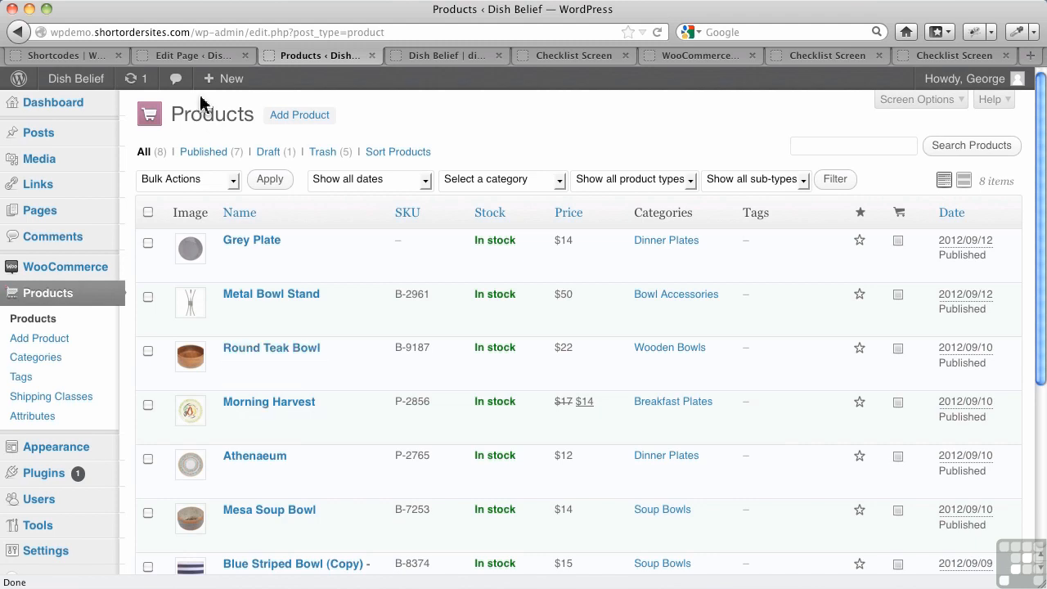
pyautogui.click(193, 56)
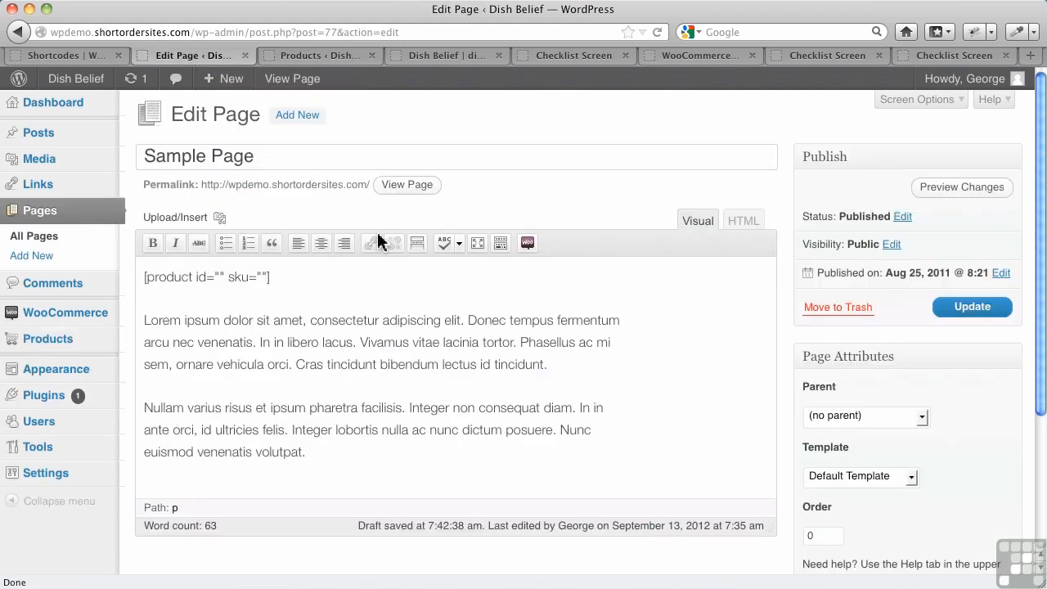
pyautogui.click(226, 278)
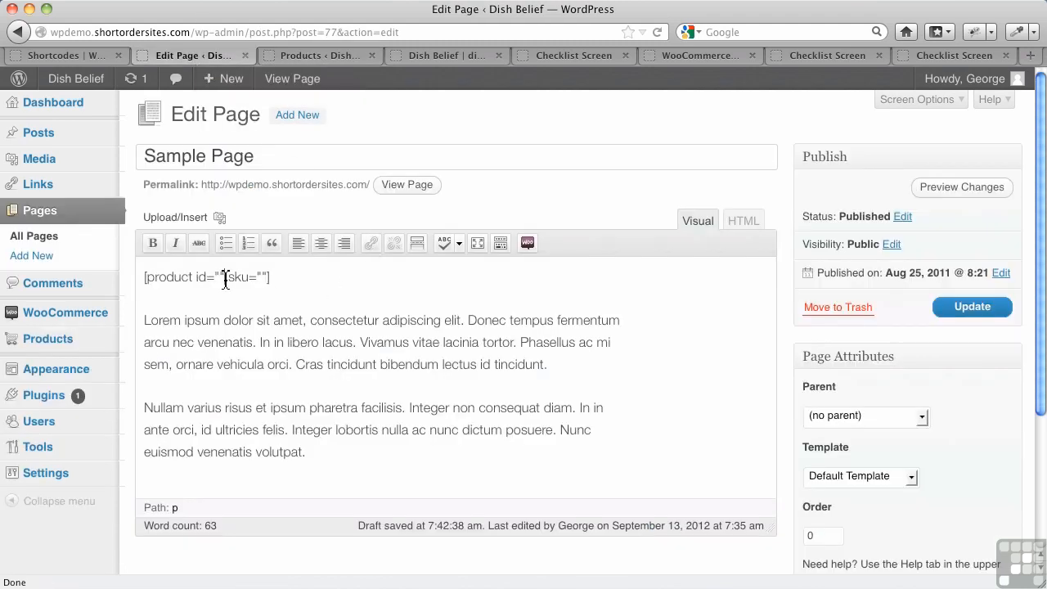
pyautogui.write('3')
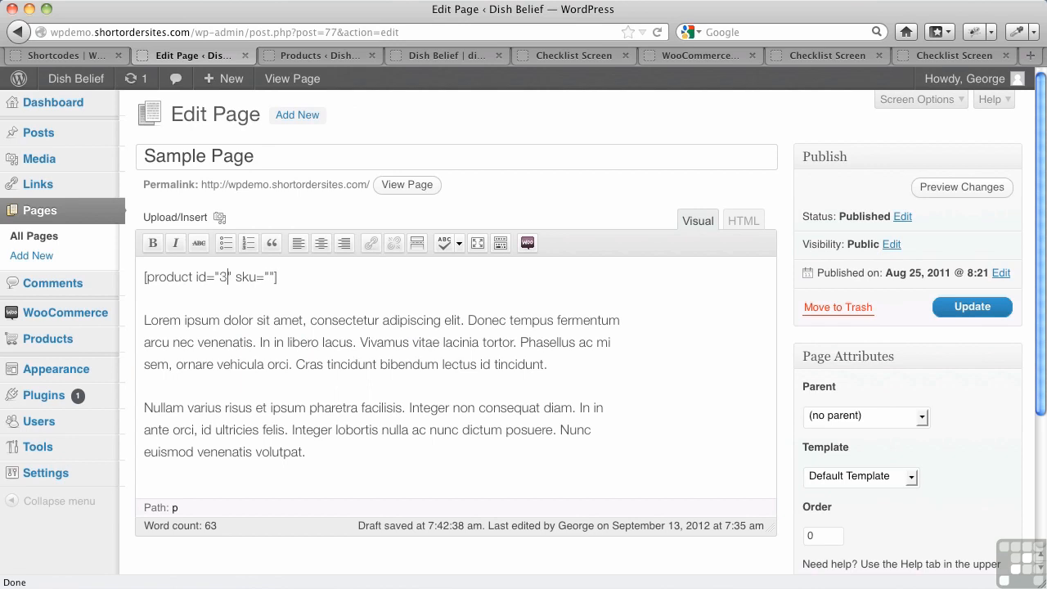
pyautogui.write('63')
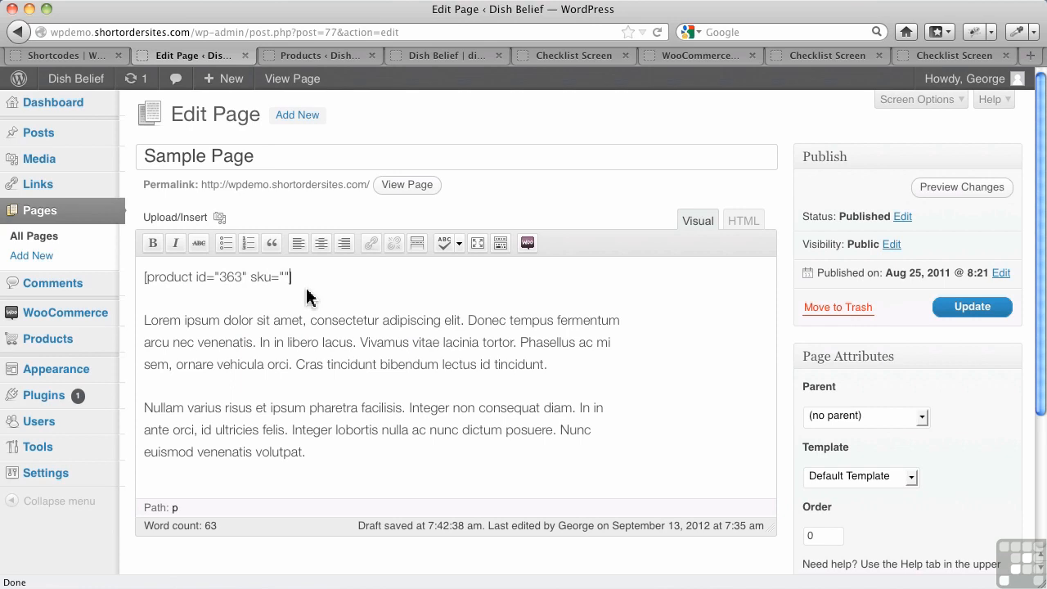
pyautogui.moveTo(294, 297)
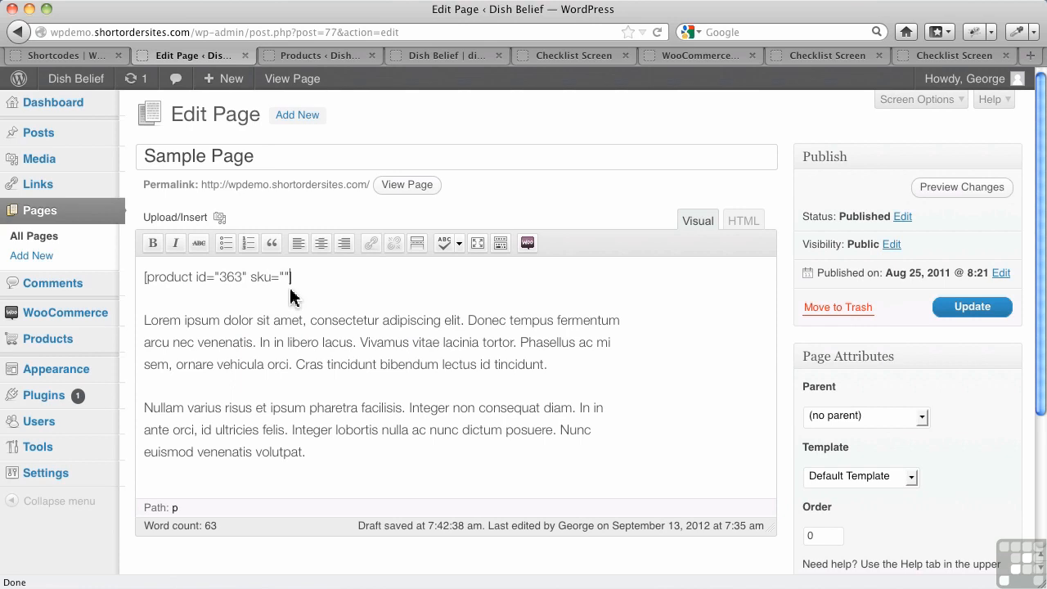
# Update the Sample Page and check the product shortcode result on the live site.
pyautogui.click(972, 307)
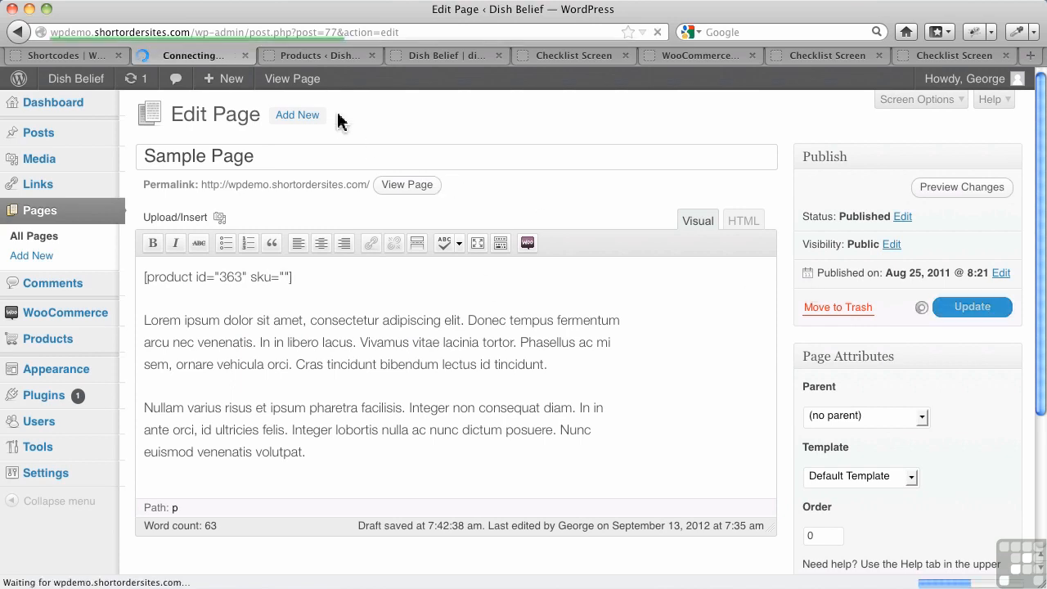
pyautogui.click(48, 291)
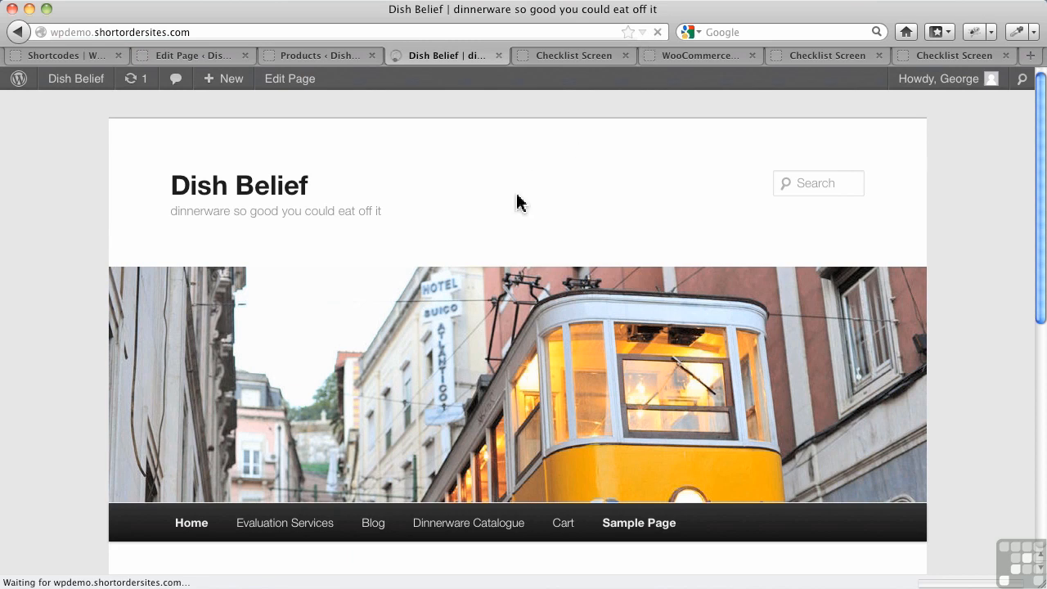
pyautogui.scroll(-3)
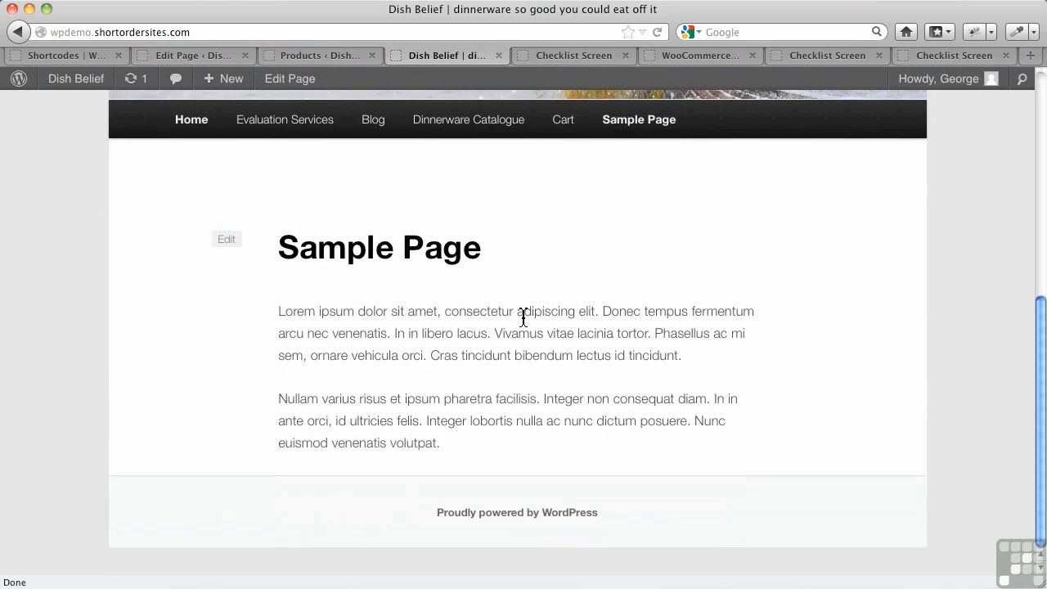
pyautogui.moveTo(523, 318)
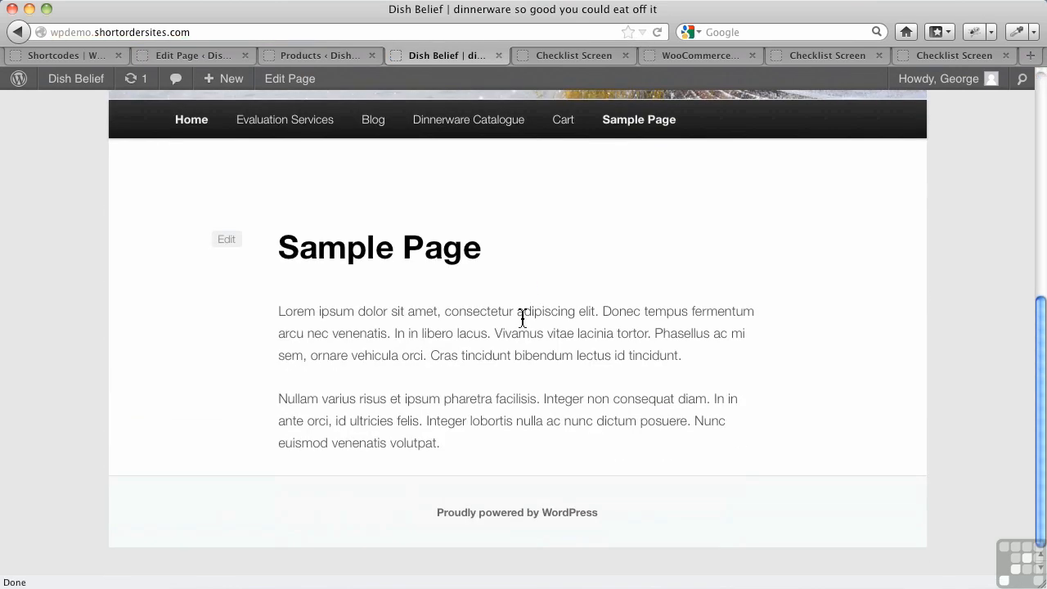
pyautogui.moveTo(321, 55)
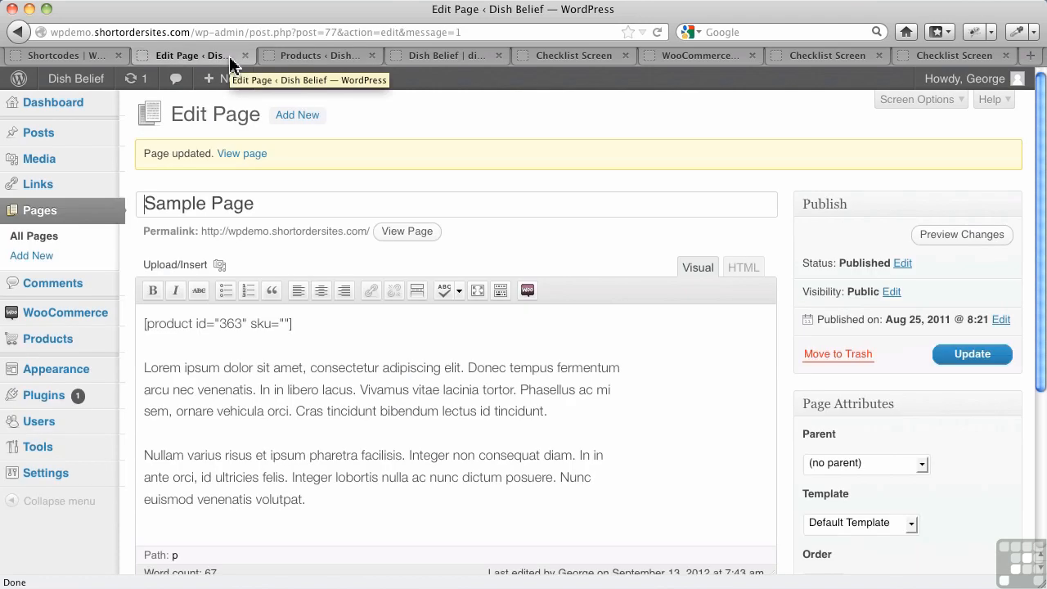
pyautogui.moveTo(291, 327)
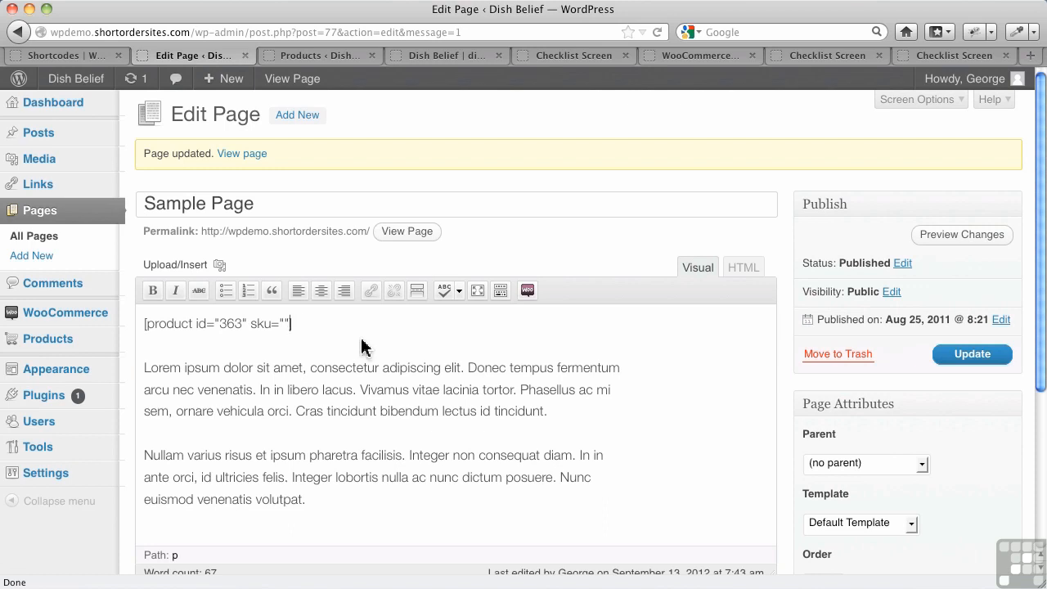
# Remove the empty sku attribute, update again and view Morning Harvest on the live page.
pyautogui.press('BackSpace')
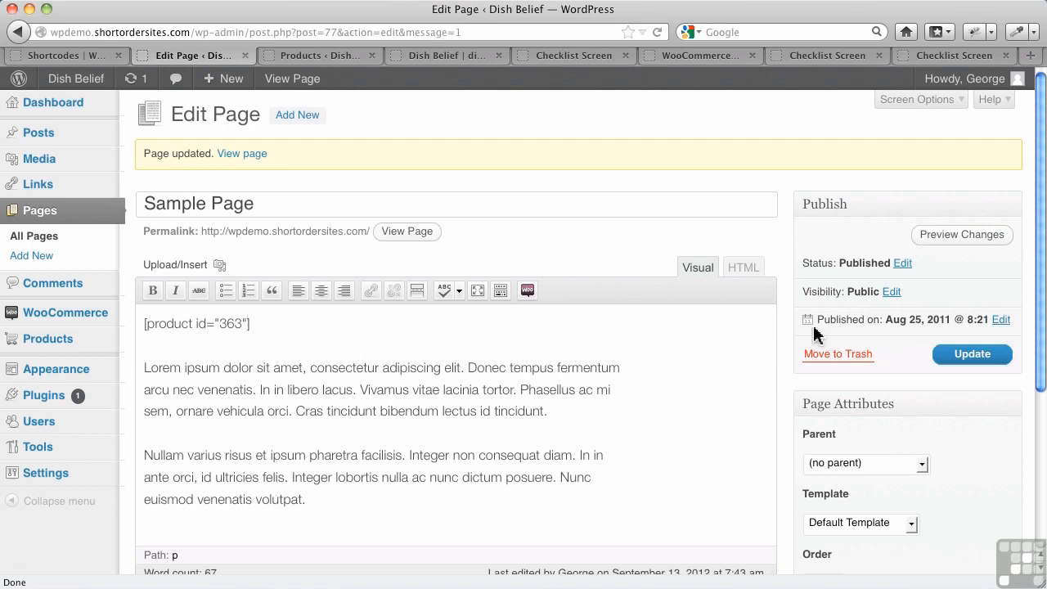
pyautogui.click(972, 353)
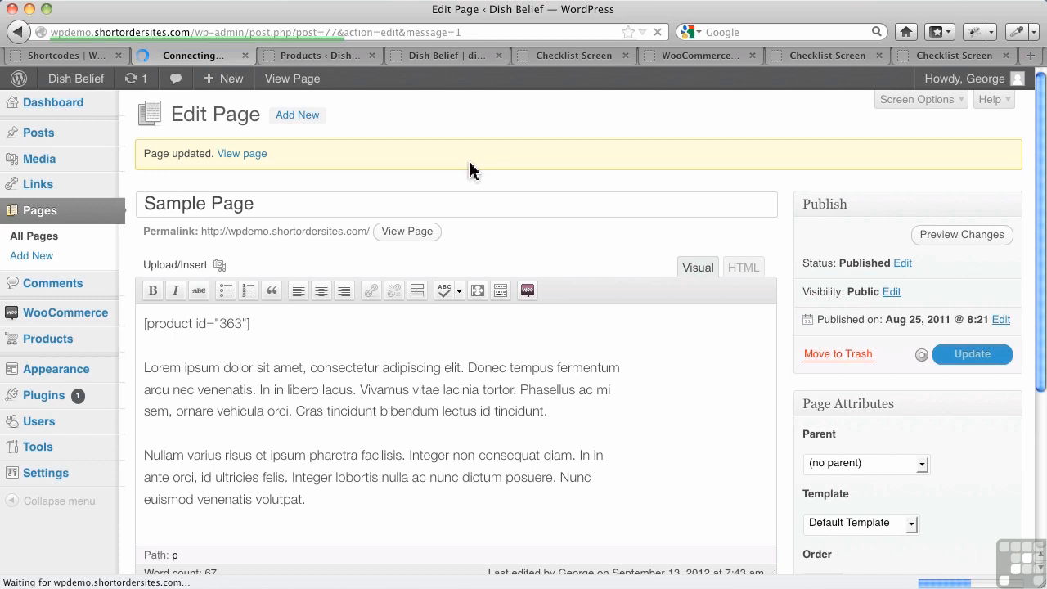
pyautogui.click(445, 56)
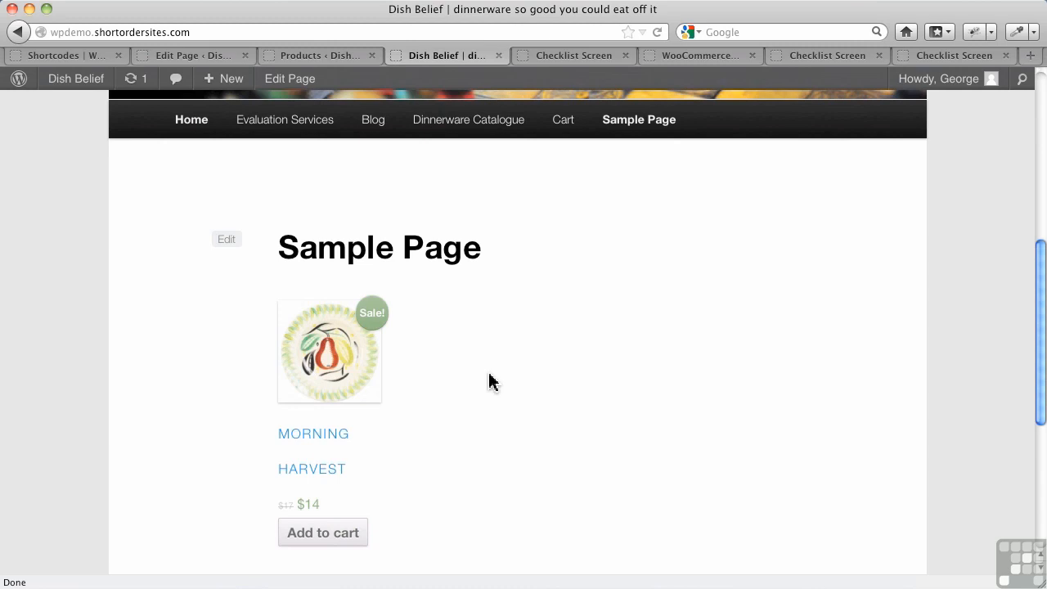
pyautogui.moveTo(81, 66)
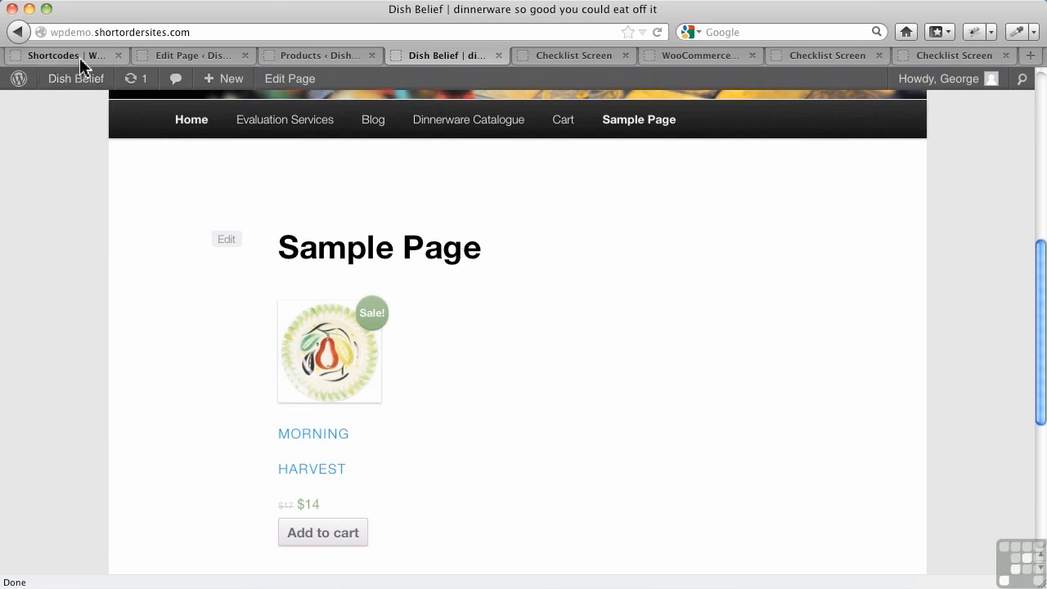
# Scroll the WooCommerce Shortcodes docs down to the product page and product category examples.
pyautogui.click(66, 55)
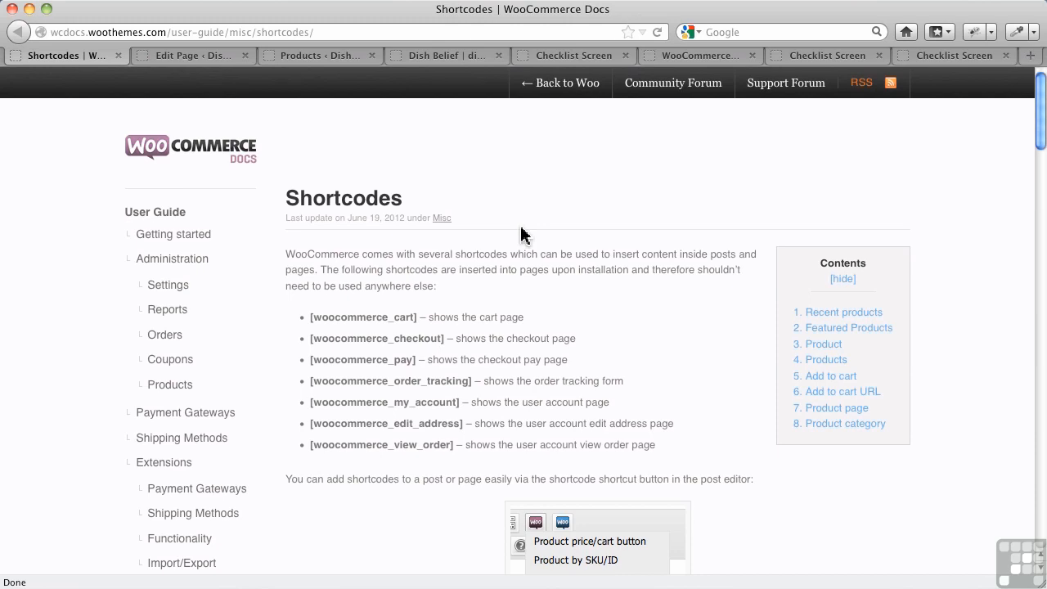
pyautogui.scroll(-3)
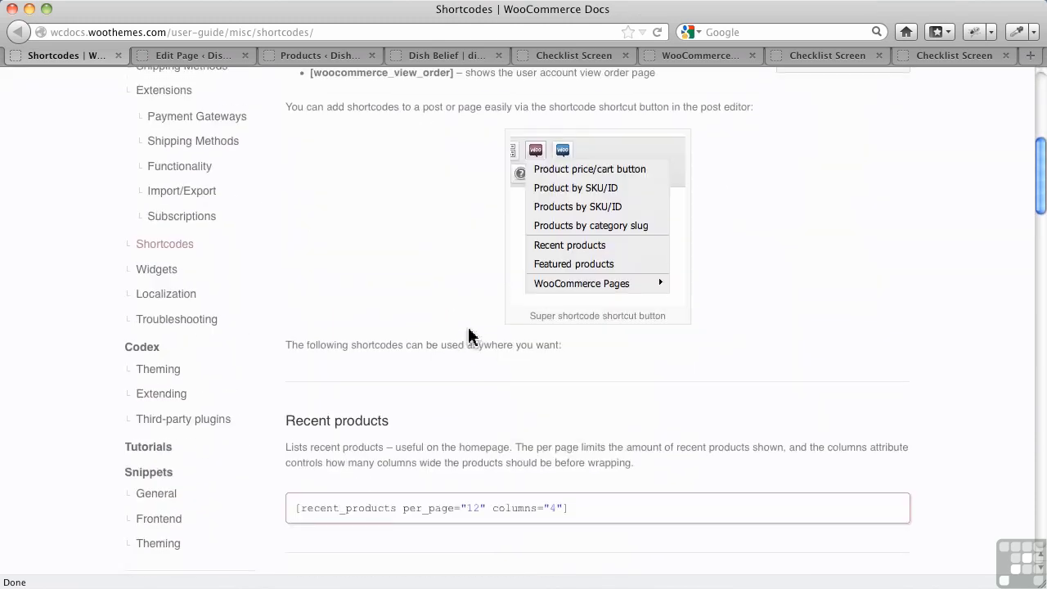
pyautogui.scroll(-3)
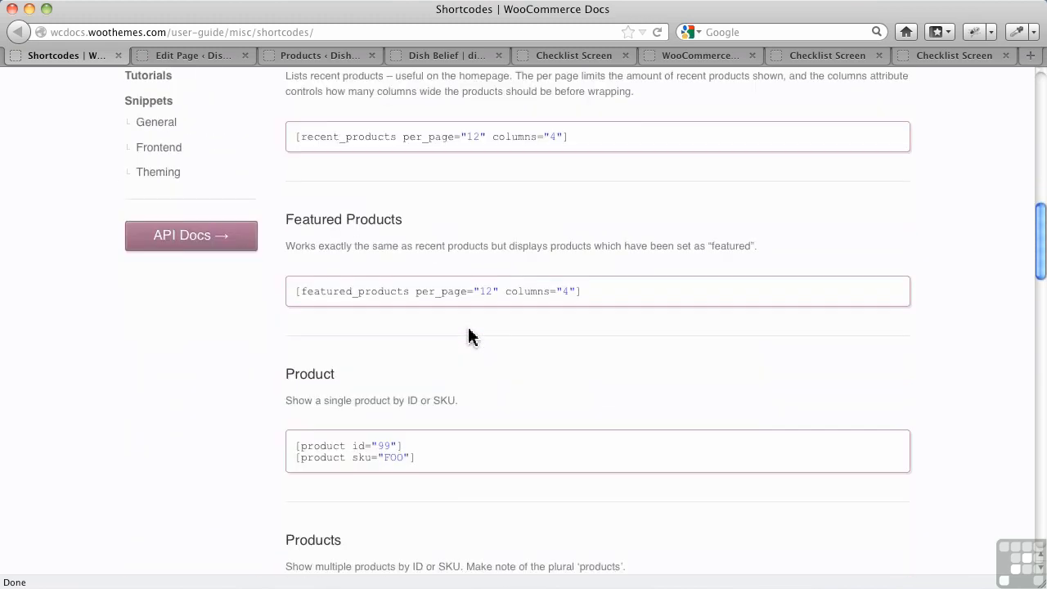
pyautogui.scroll(-3)
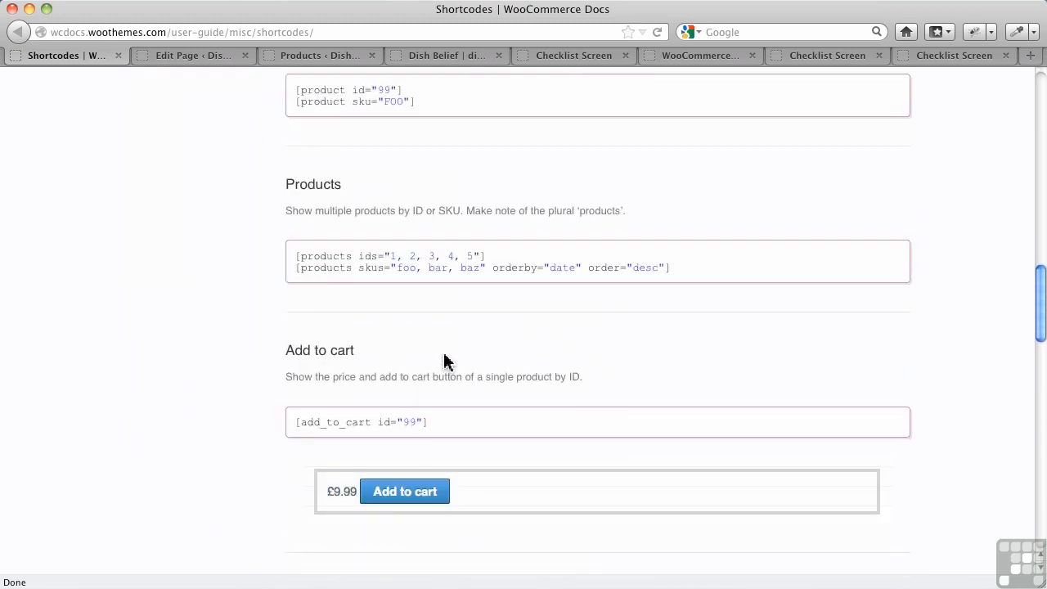
pyautogui.scroll(-3)
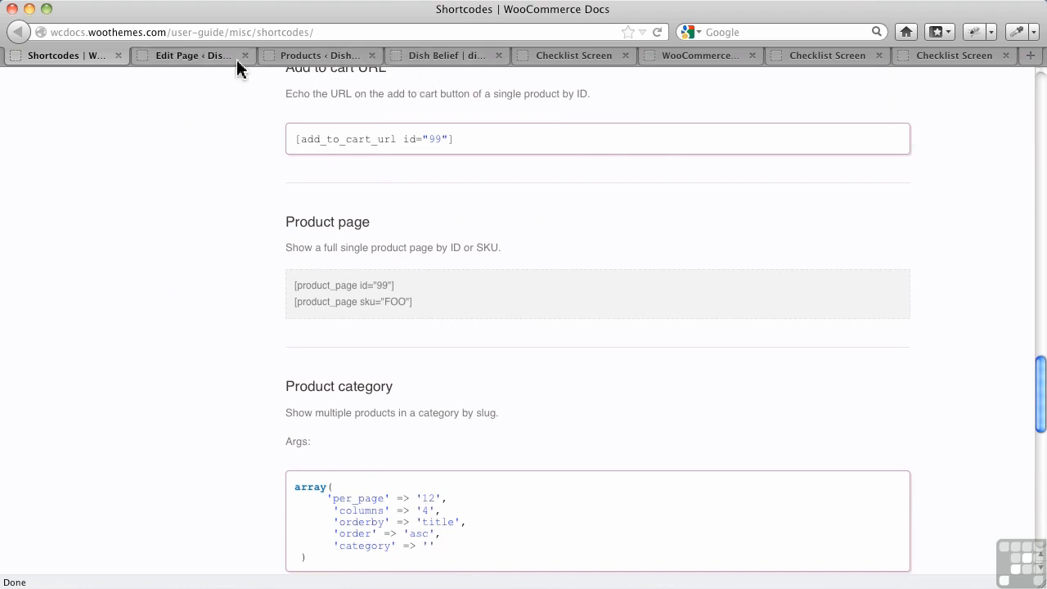
# Change the shortcode to product_page for ID 363, update, and view the full product page live.
pyautogui.click(194, 56)
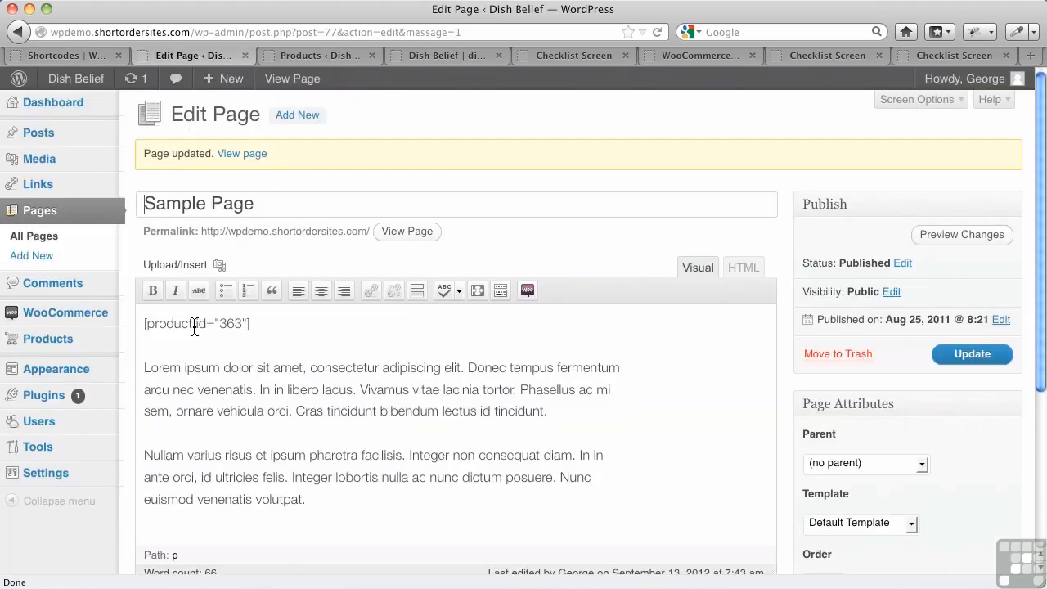
pyautogui.write('_page')
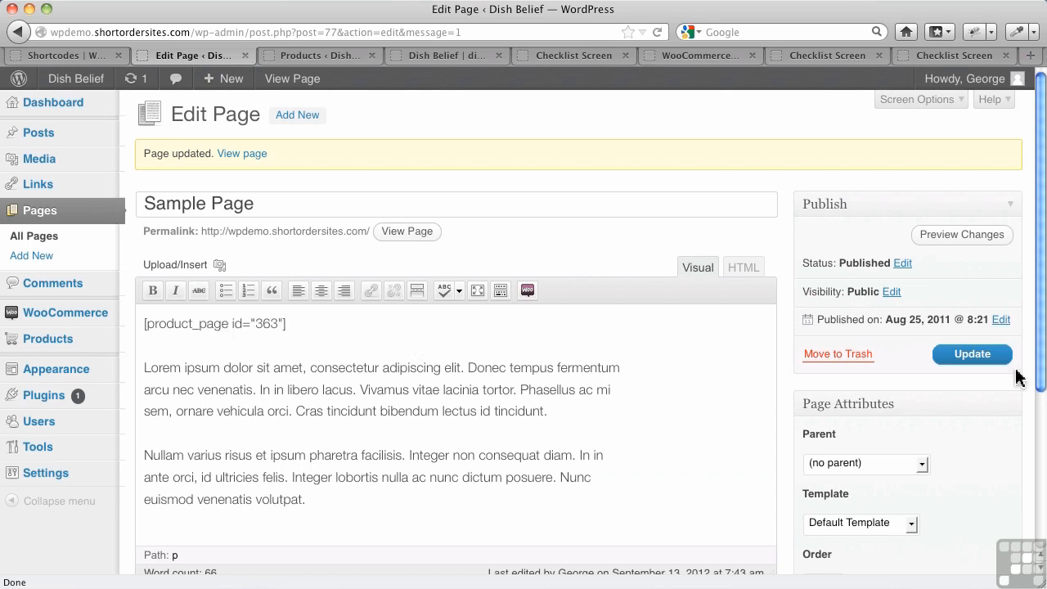
pyautogui.click(972, 354)
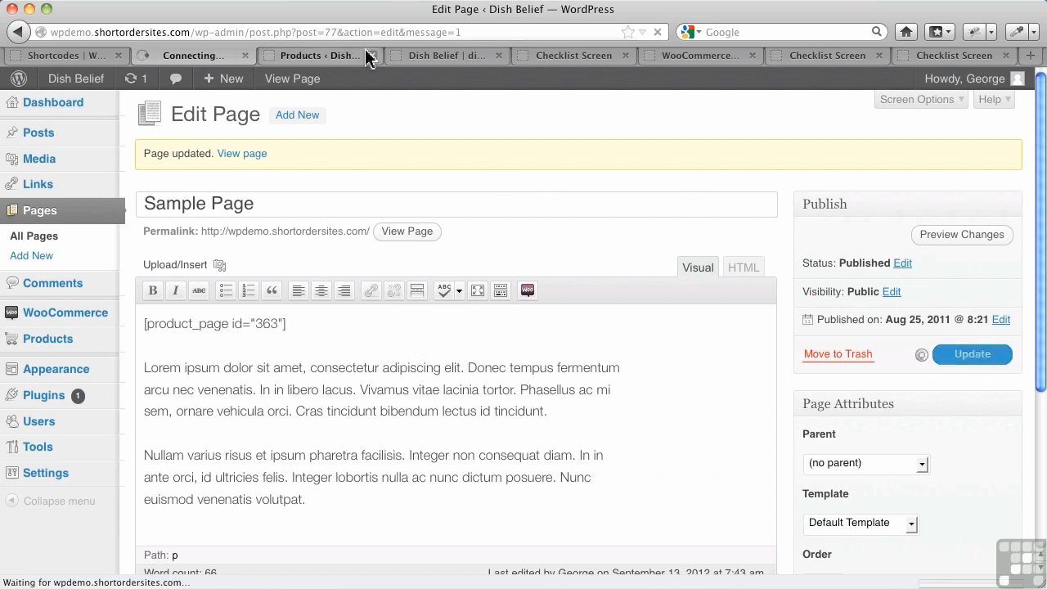
pyautogui.click(445, 56)
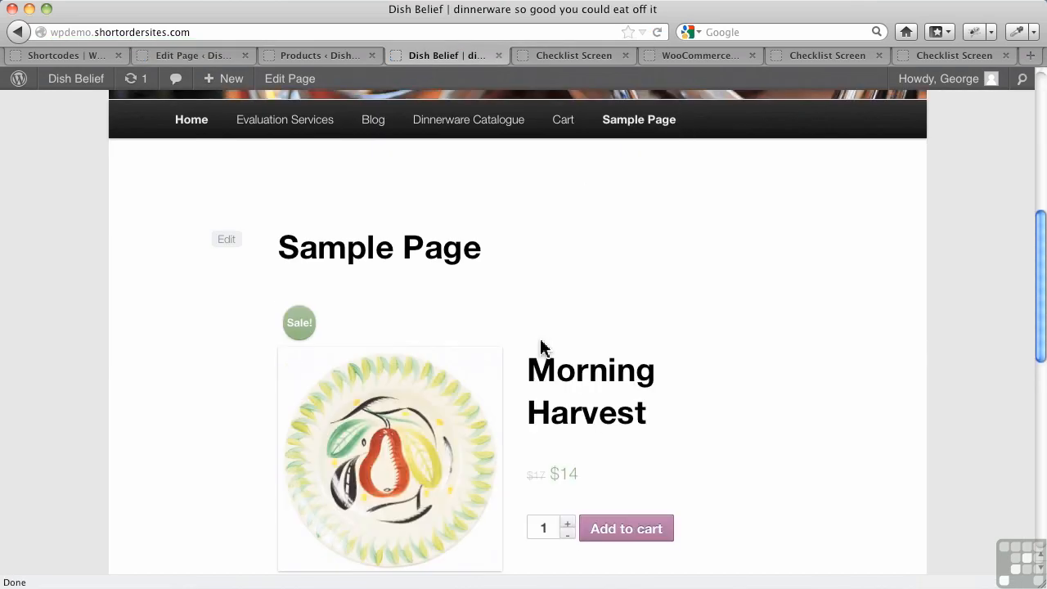
pyautogui.scroll(-3)
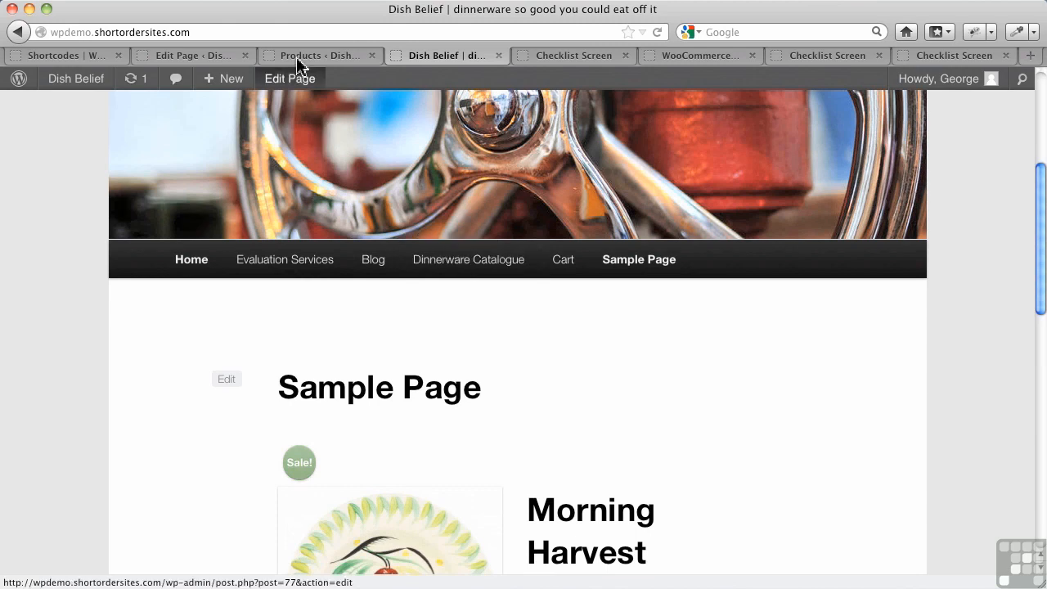
# Delete the product_page shortcode from the Sample Page and reopen the WooCommerce shortcode list.
pyautogui.click(288, 78)
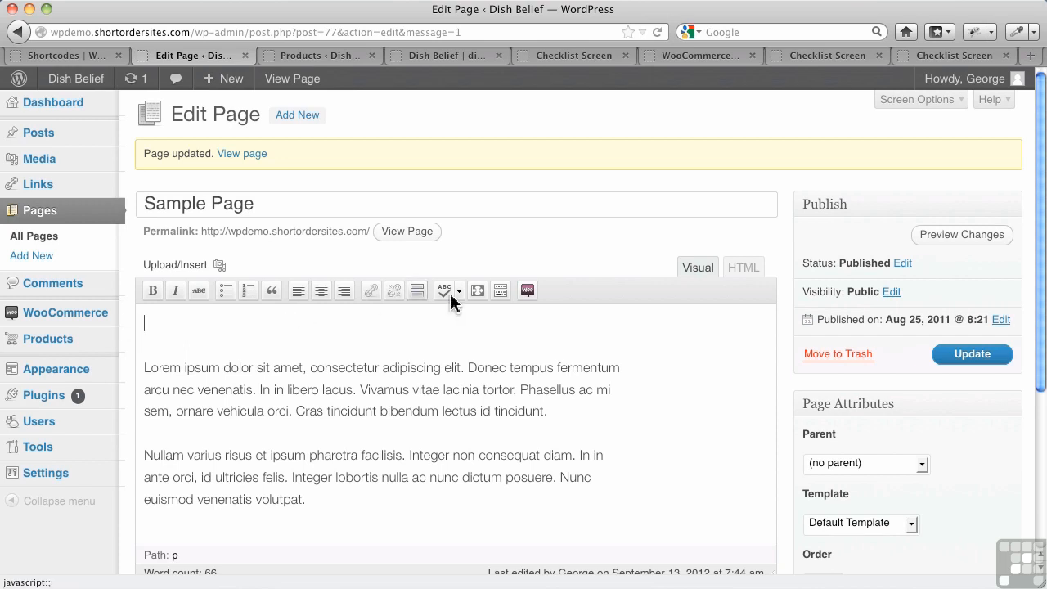
pyautogui.click(527, 289)
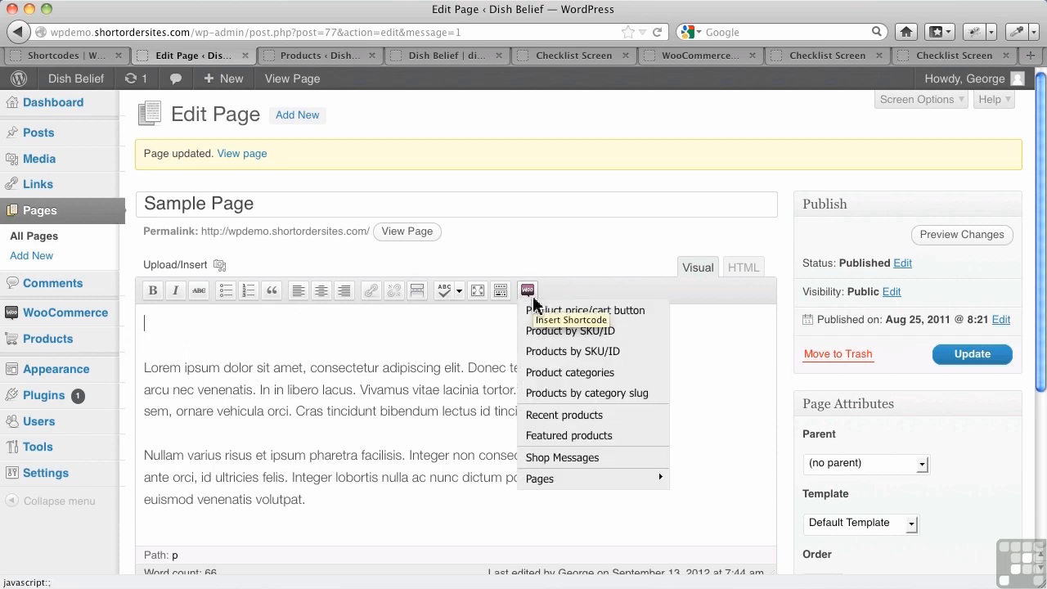
pyautogui.moveTo(570, 373)
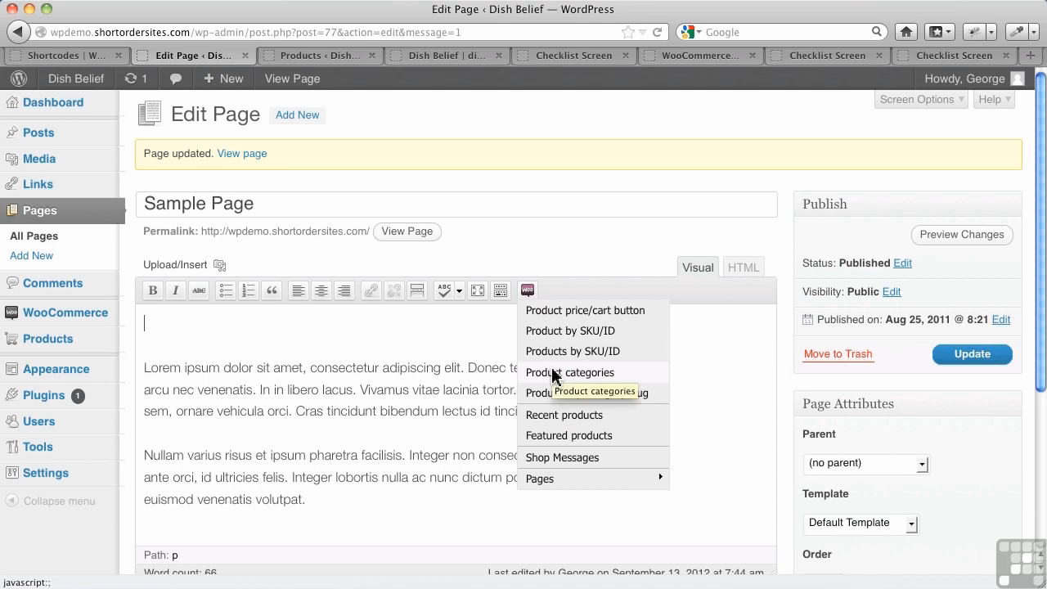
pyautogui.moveTo(557, 393)
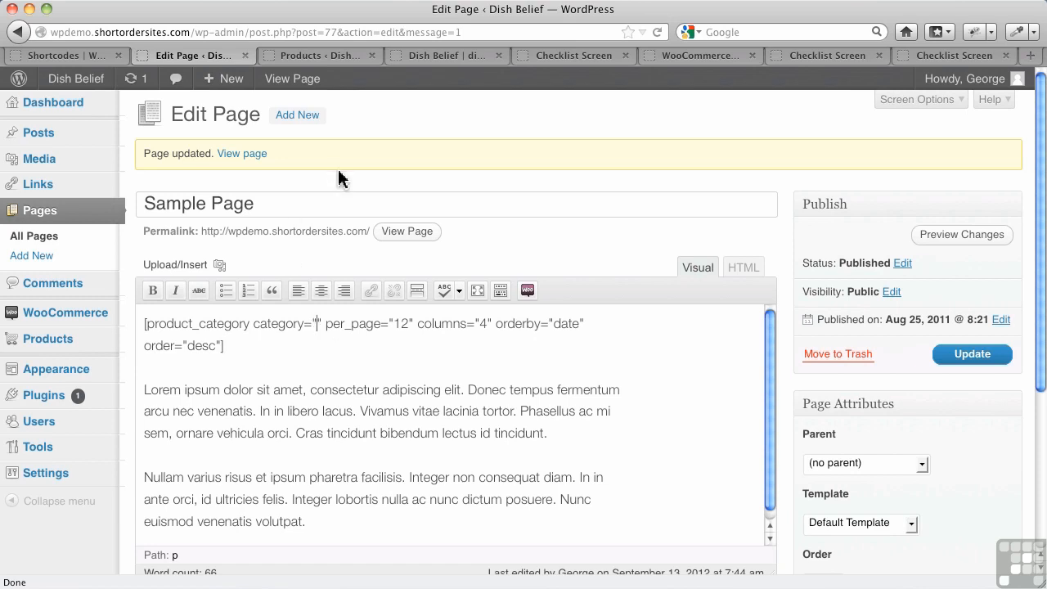
# Copy the wooden-bowls slug from Product Categories into the category shortcode and update the page.
pyautogui.click(319, 55)
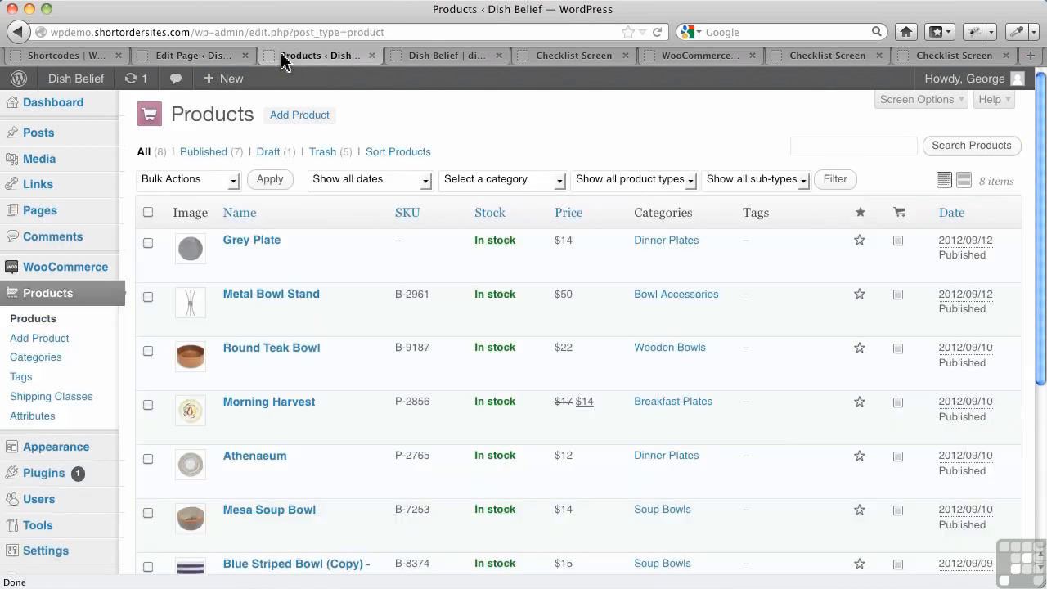
pyautogui.click(36, 356)
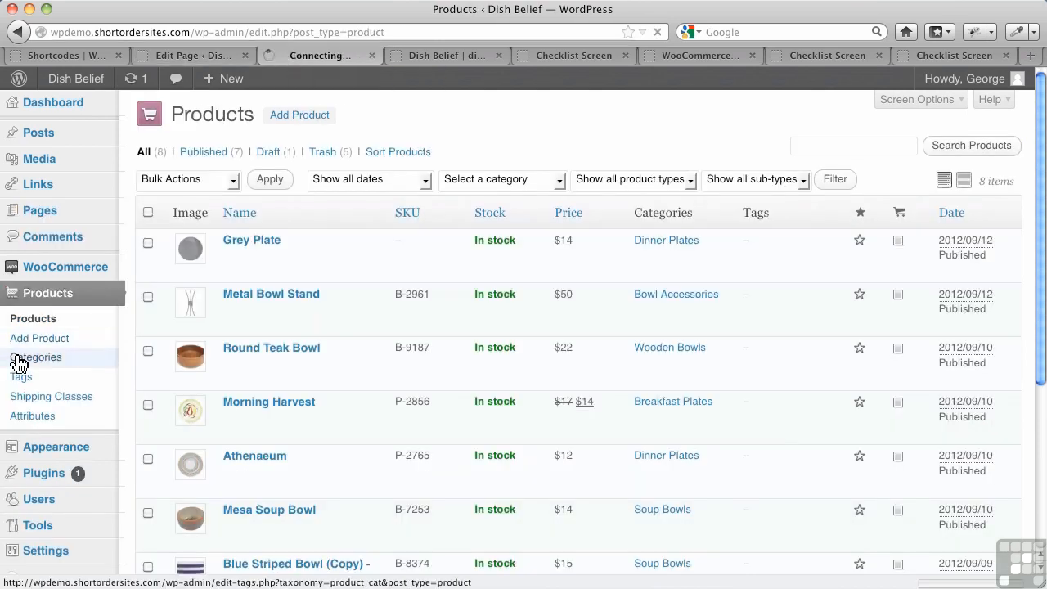
pyautogui.click(36, 357)
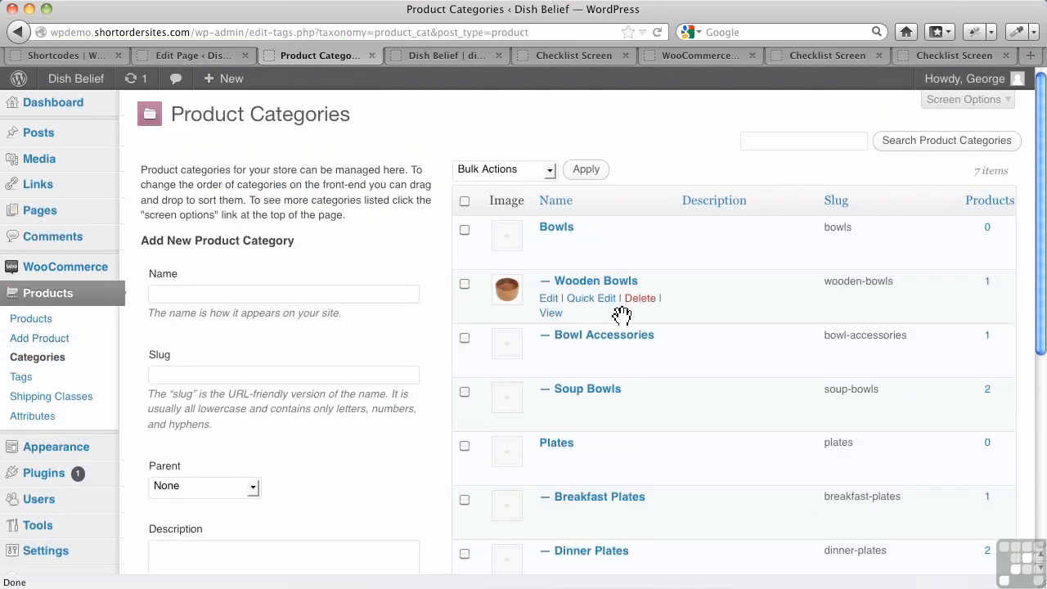
pyautogui.moveTo(851, 282)
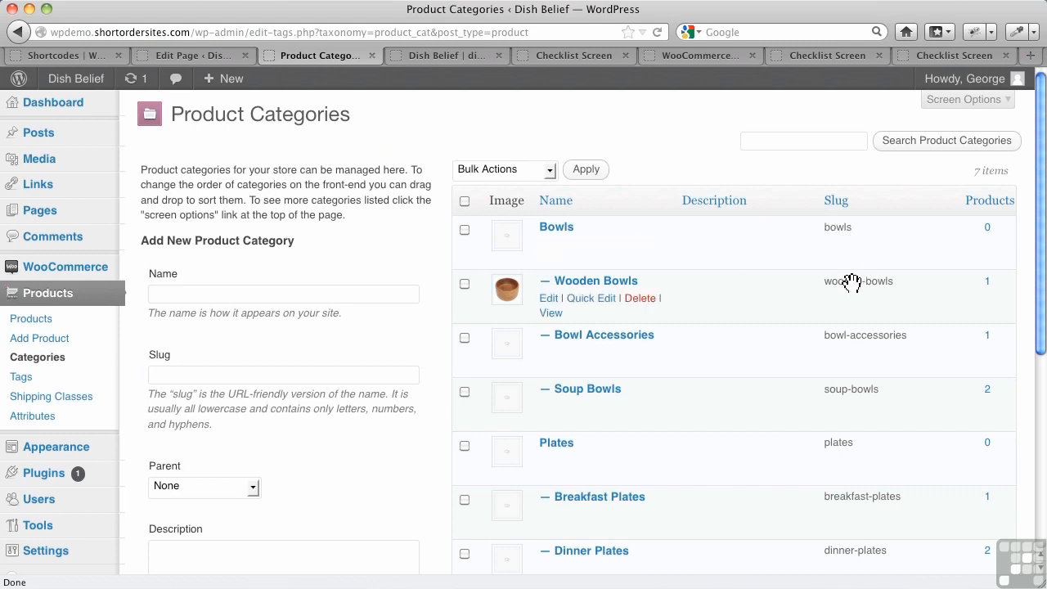
pyautogui.moveTo(890, 281)
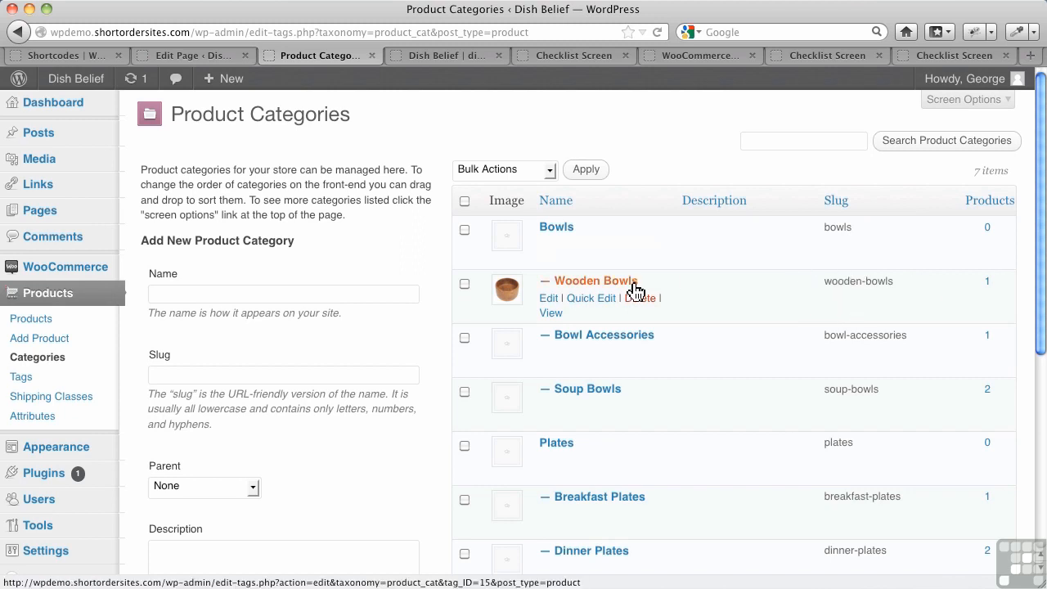
pyautogui.click(592, 298)
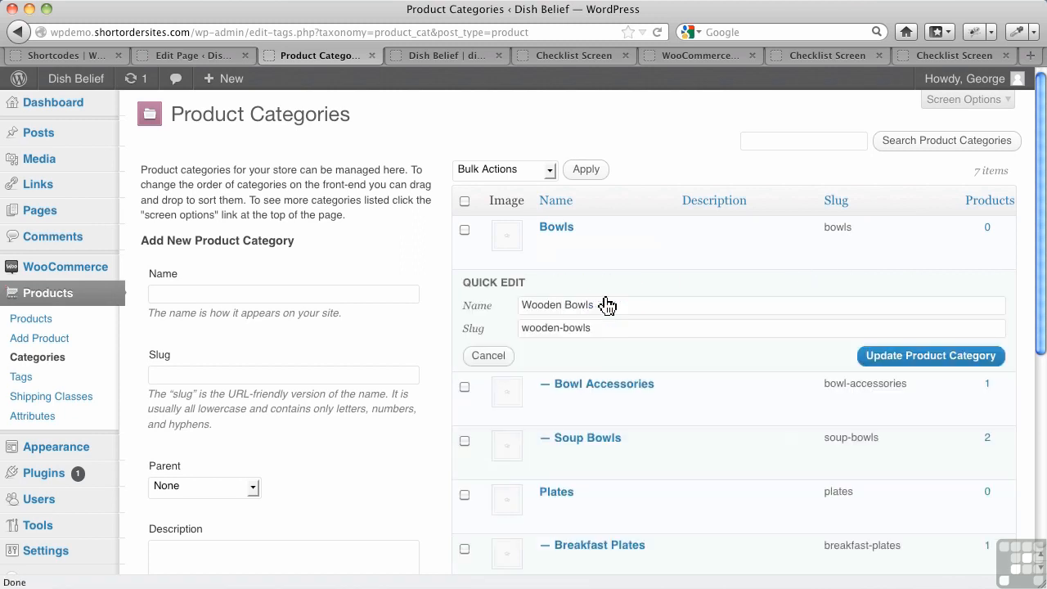
pyautogui.doubleClick(556, 327)
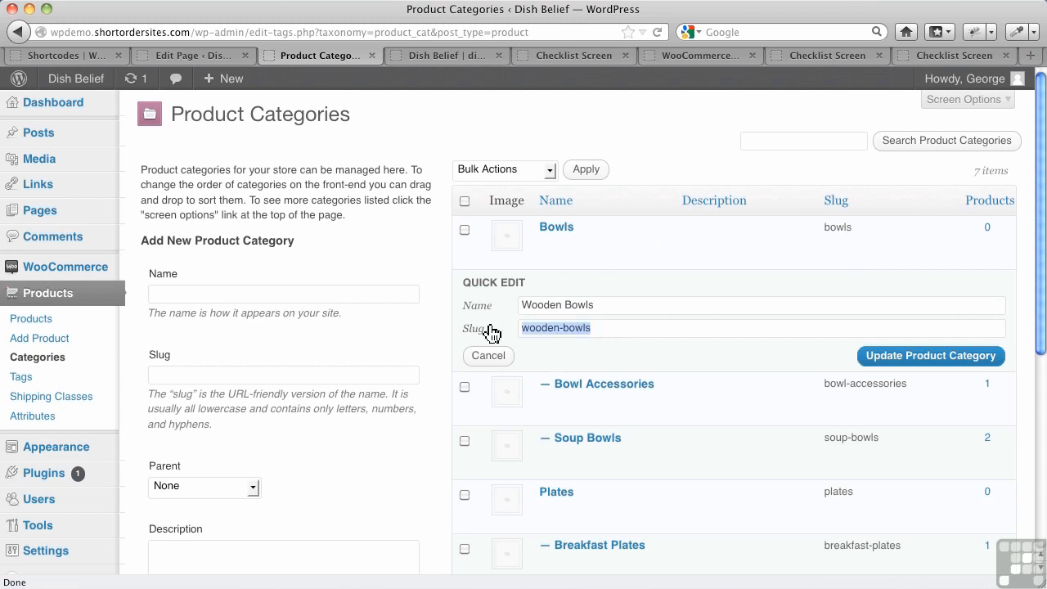
pyautogui.moveTo(490, 335)
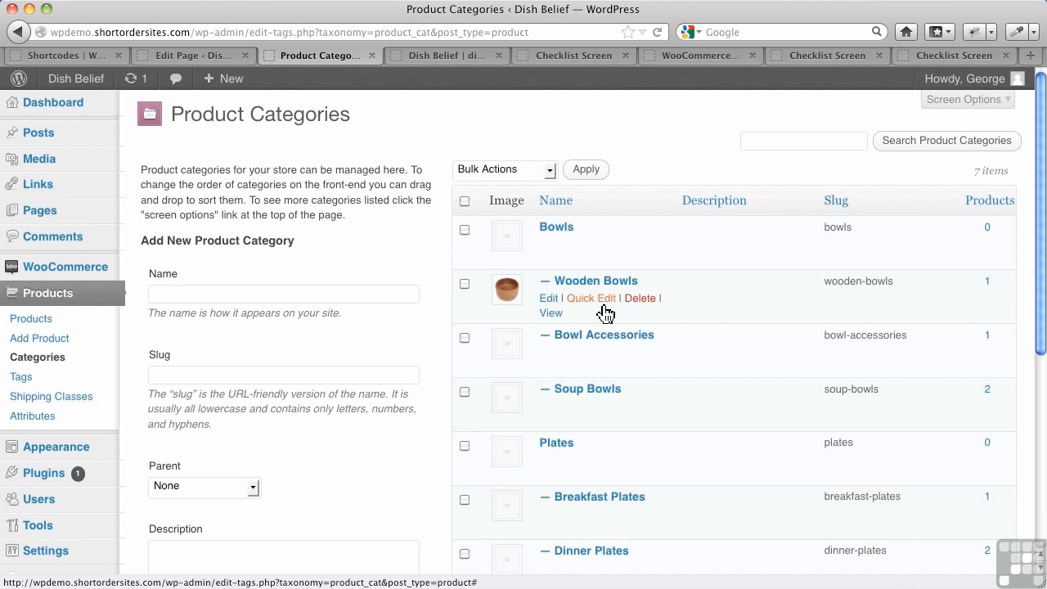
pyautogui.moveTo(210, 69)
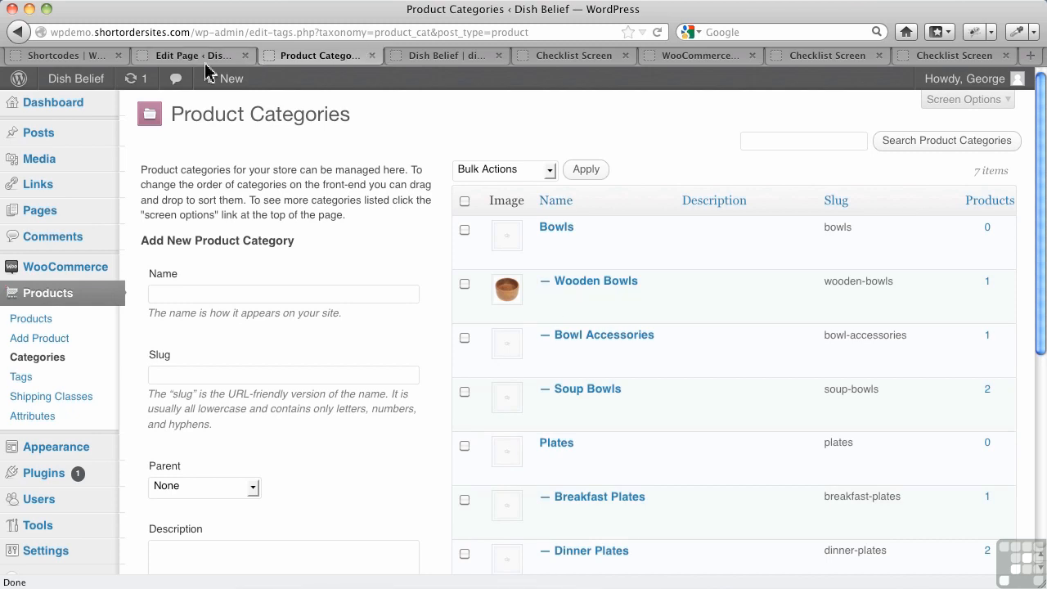
pyautogui.click(193, 56)
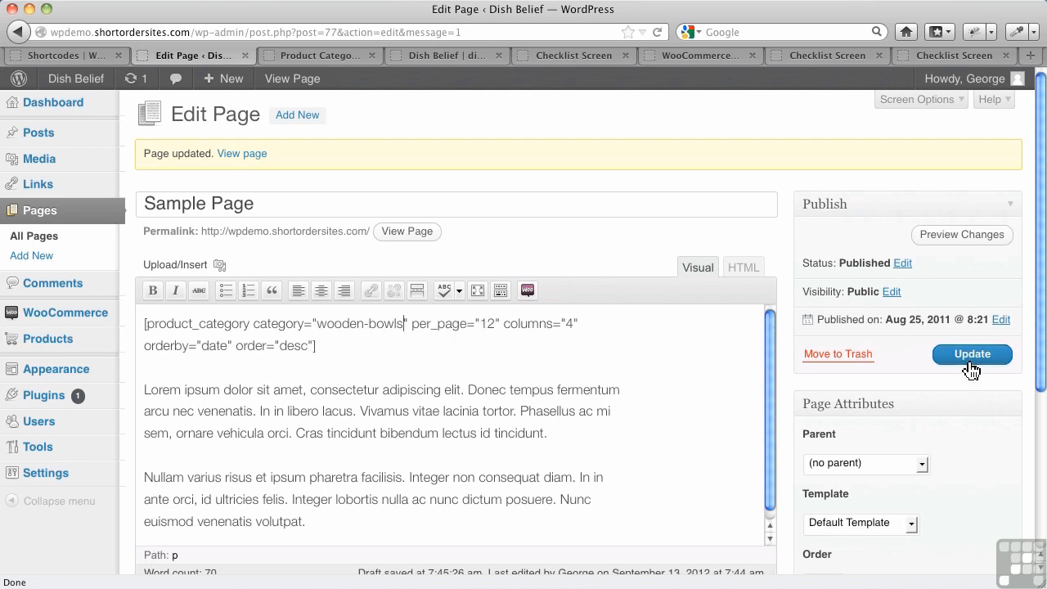
pyautogui.click(972, 354)
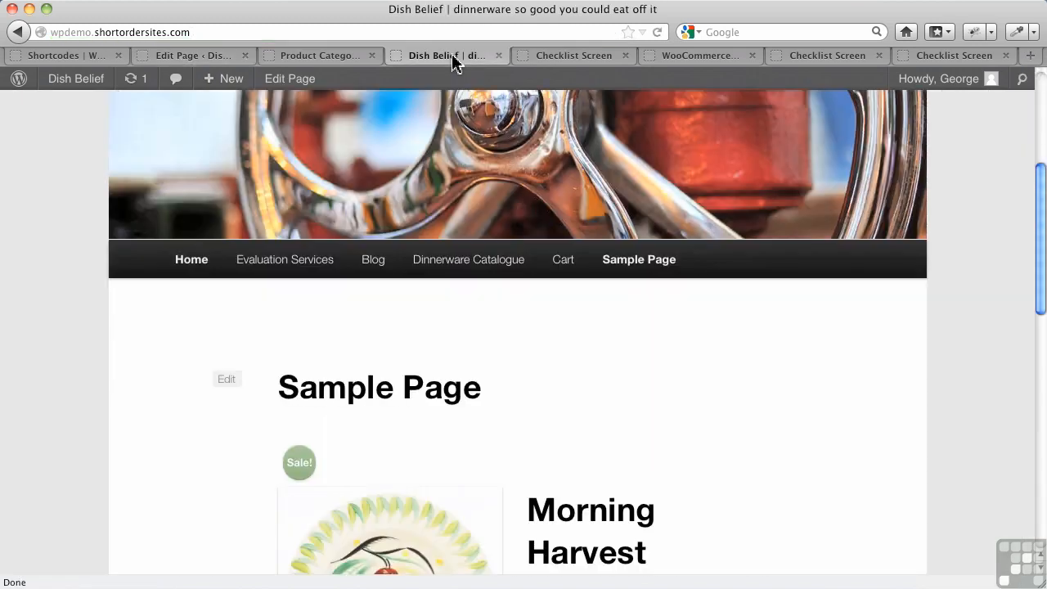
# Scroll the live Sample Page to see the Round Teak Bowl listed at $22.
pyautogui.scroll(-3)
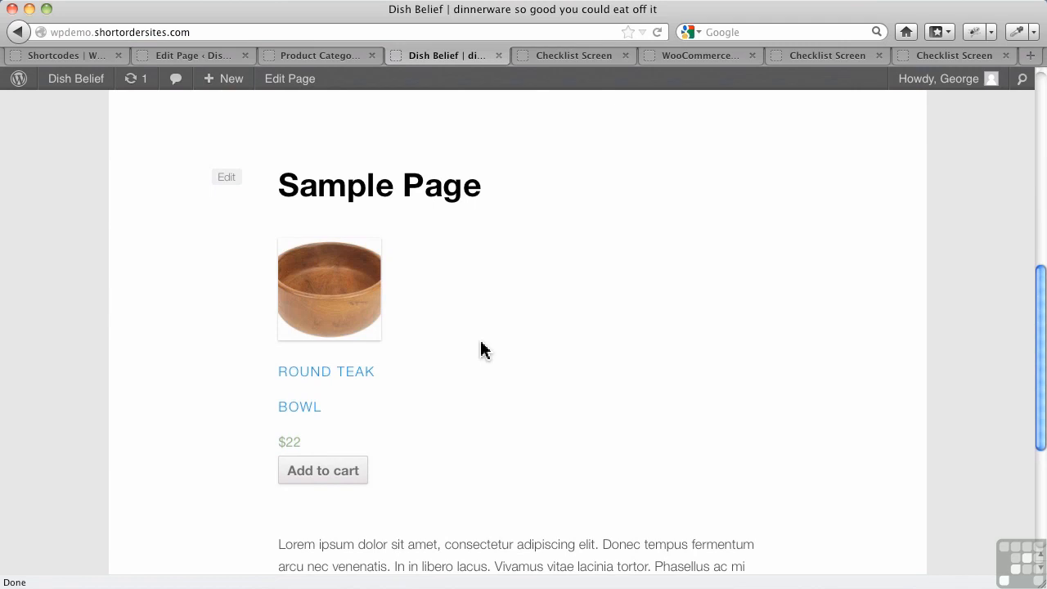
pyautogui.moveTo(648, 315)
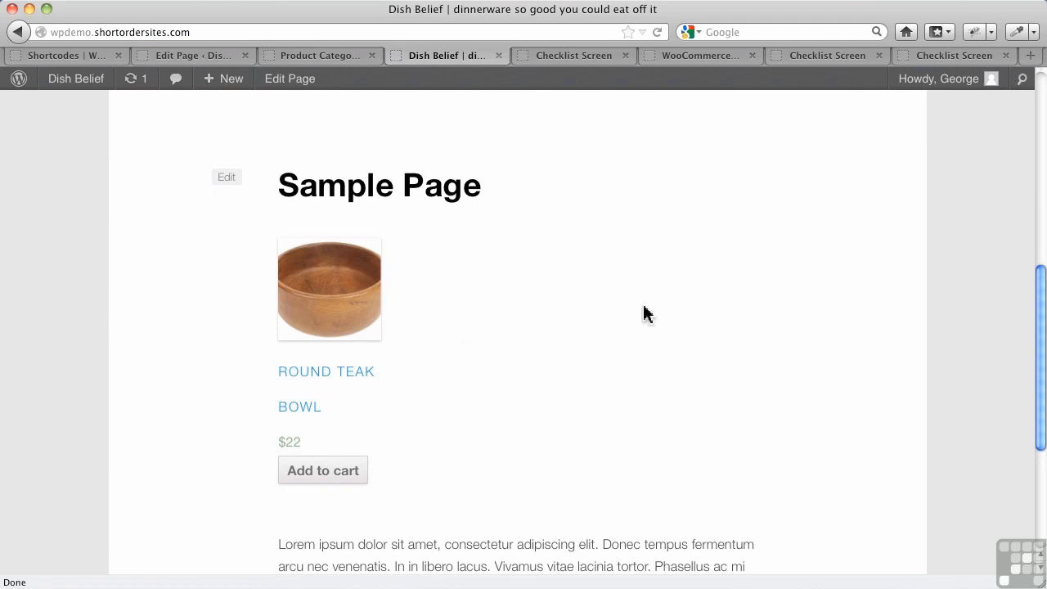
pyautogui.moveTo(548, 360)
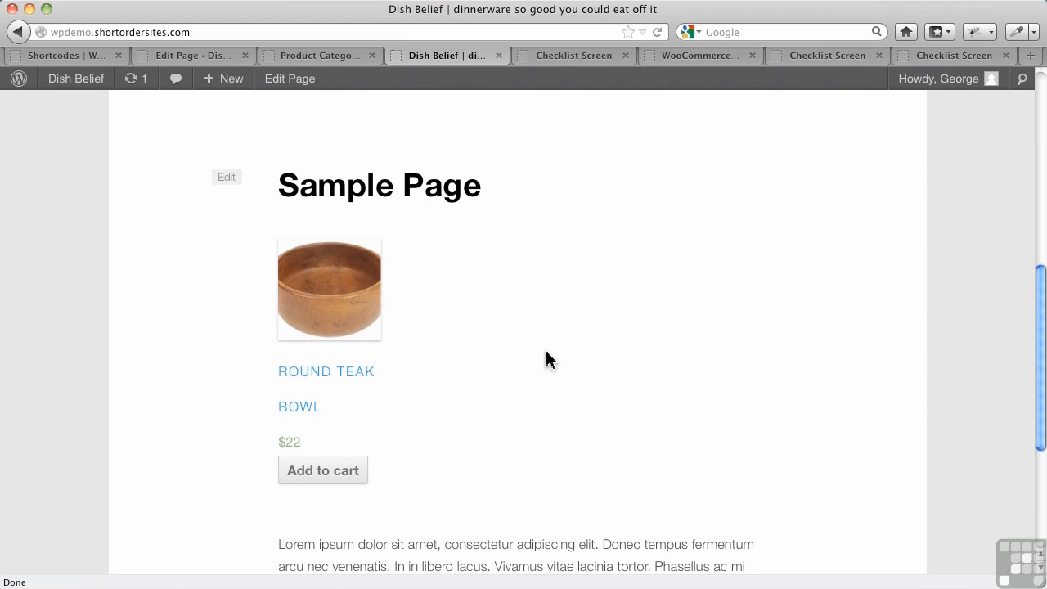
pyautogui.moveTo(485, 380)
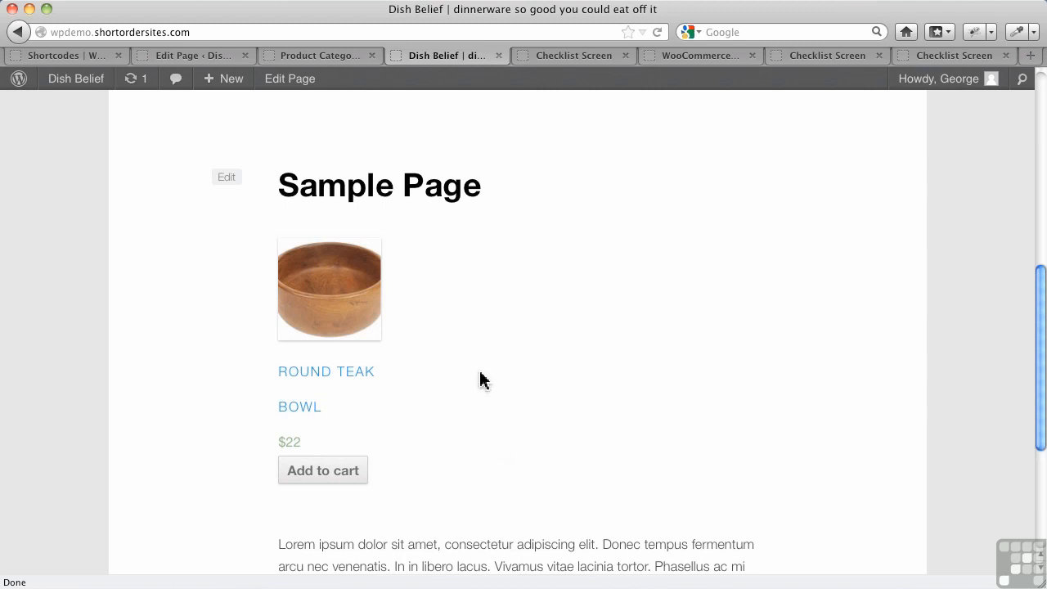
# Return to the Sample Page editor and reopen the WooCommerce shortcode list.
pyautogui.click(188, 55)
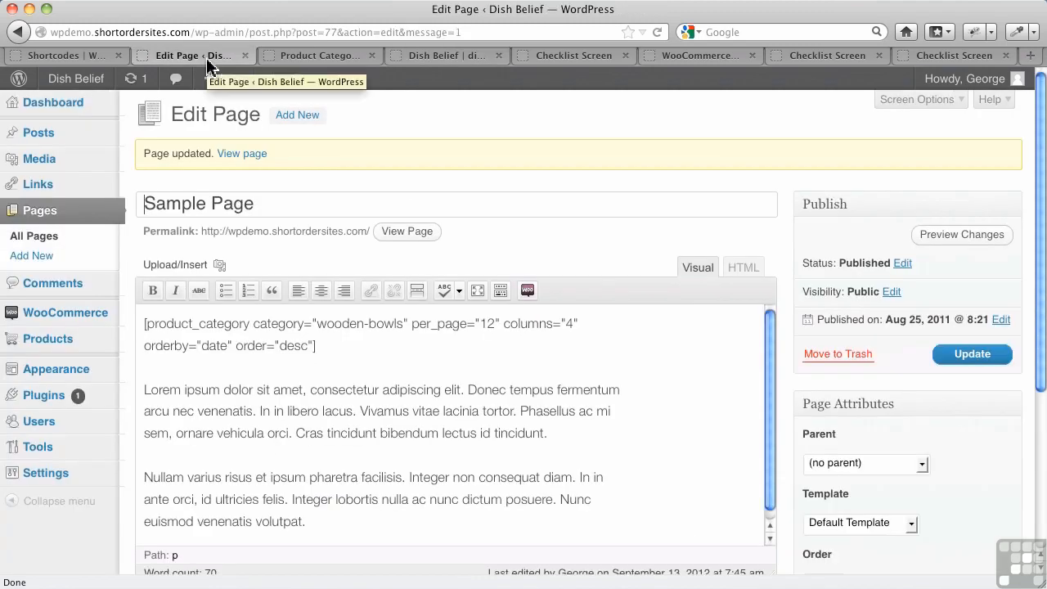
pyautogui.click(526, 291)
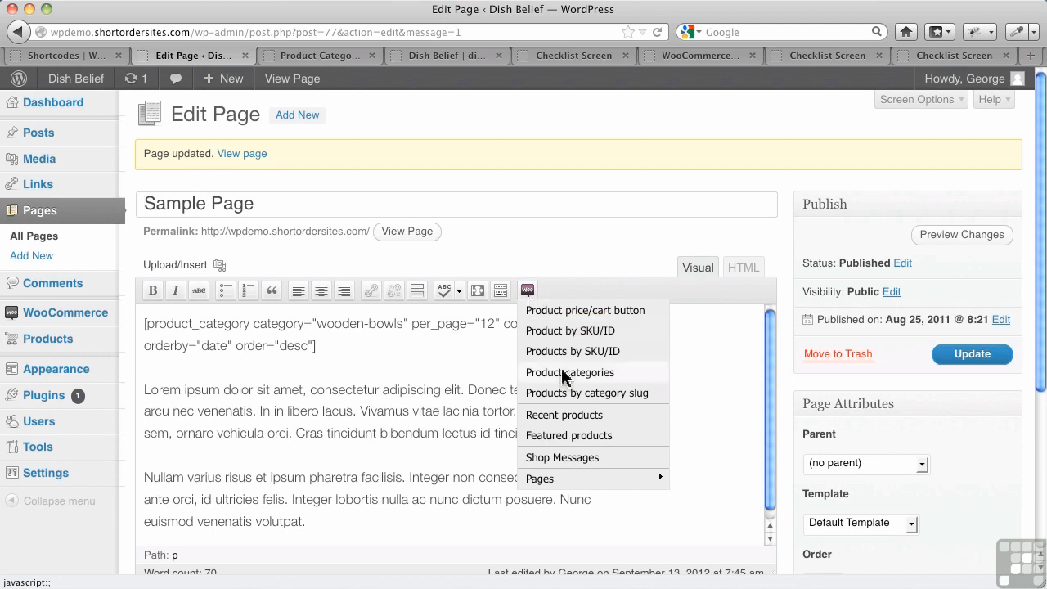
pyautogui.moveTo(569, 435)
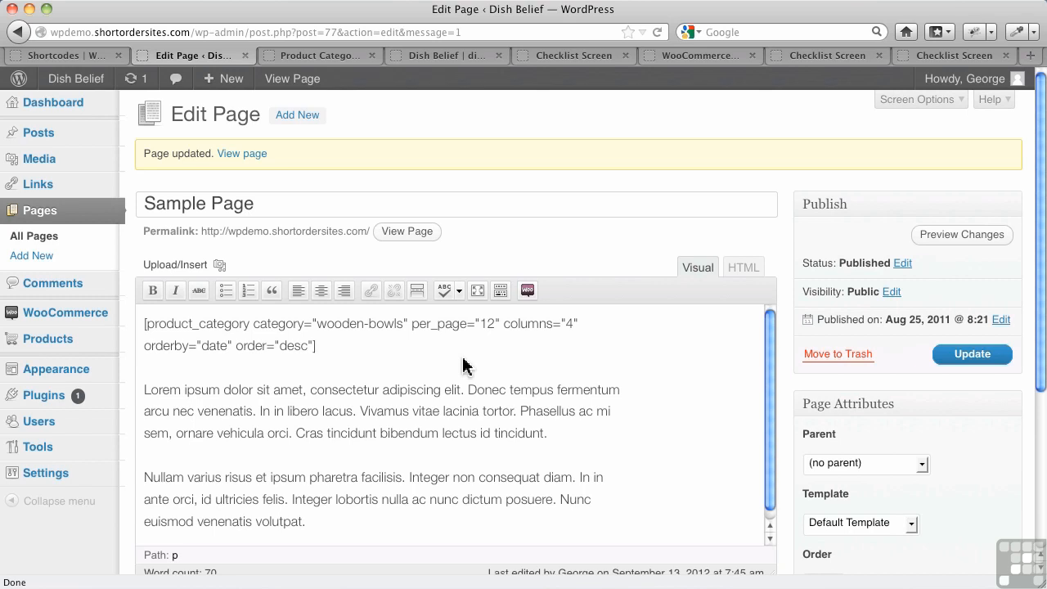
pyautogui.moveTo(499, 252)
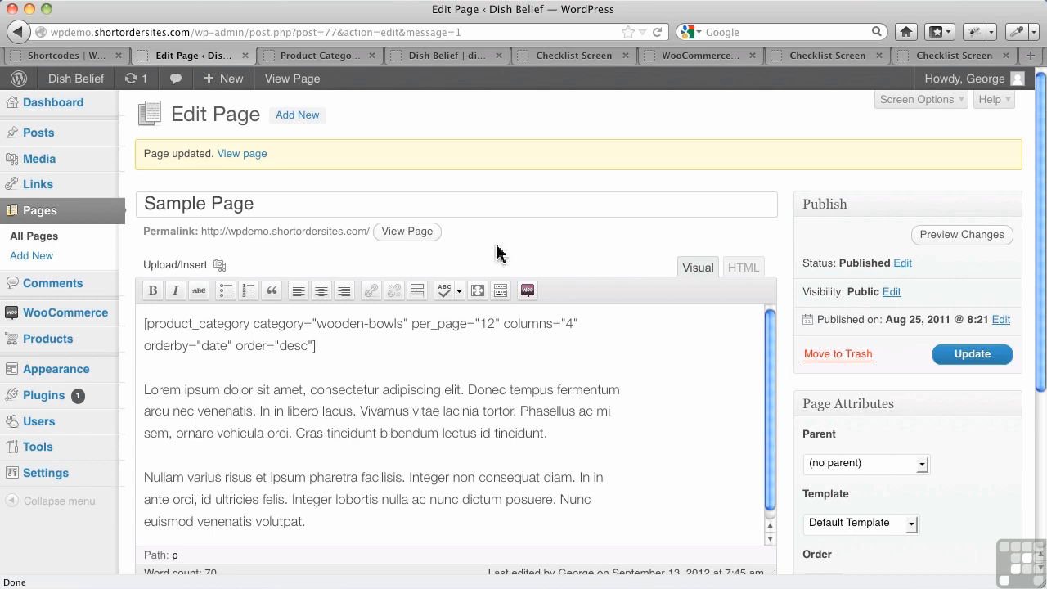
# Browse the WooCommerce Docs User Guide list, then move to the WooCommerce 1.6.5.1 Pros checklist.
pyautogui.click(700, 55)
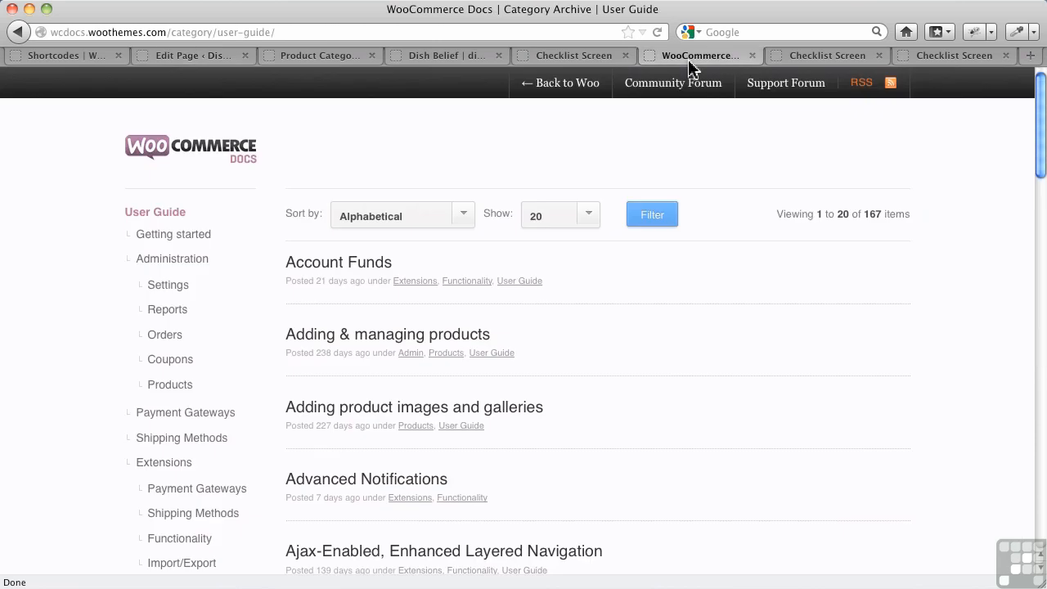
pyautogui.moveTo(692, 146)
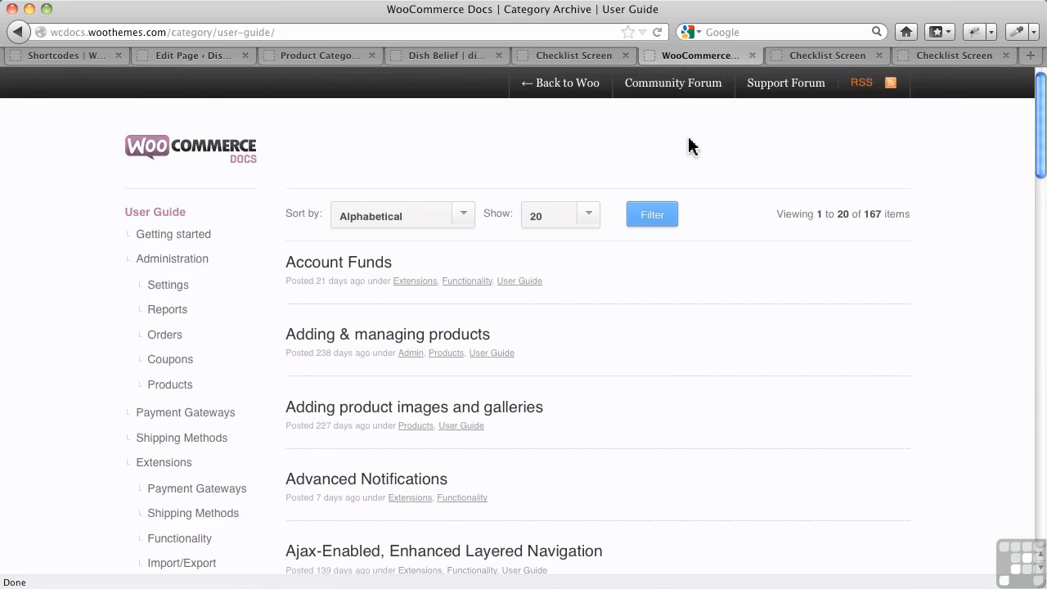
pyautogui.moveTo(550, 172)
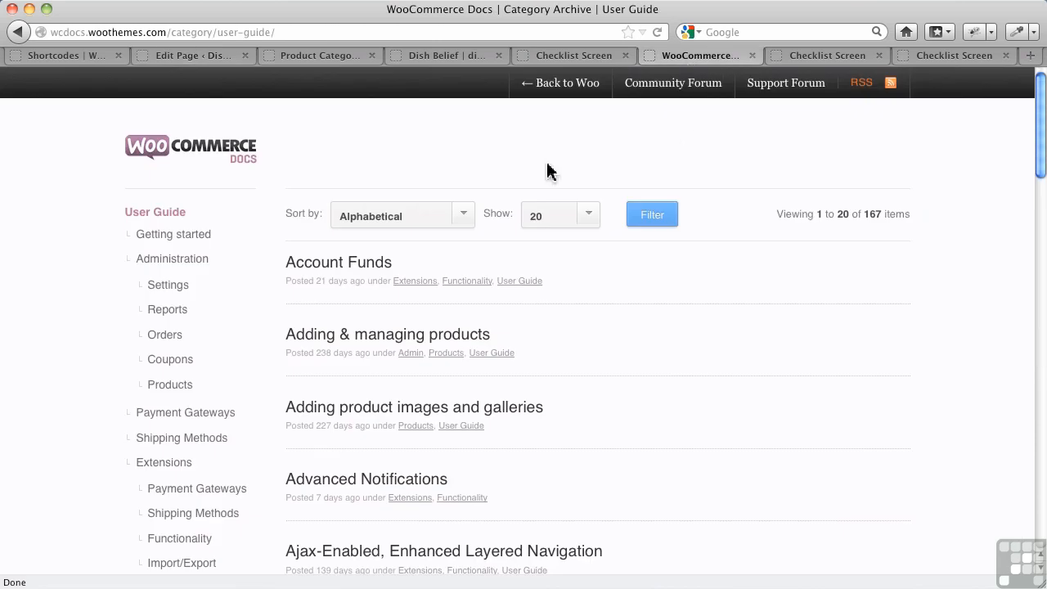
pyautogui.moveTo(547, 175)
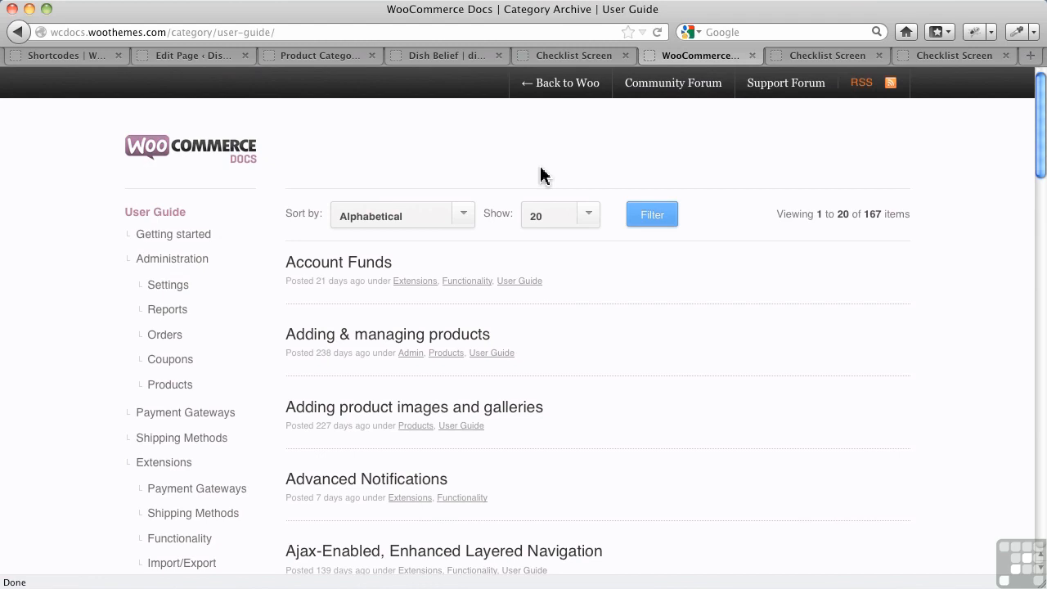
pyautogui.moveTo(572, 339)
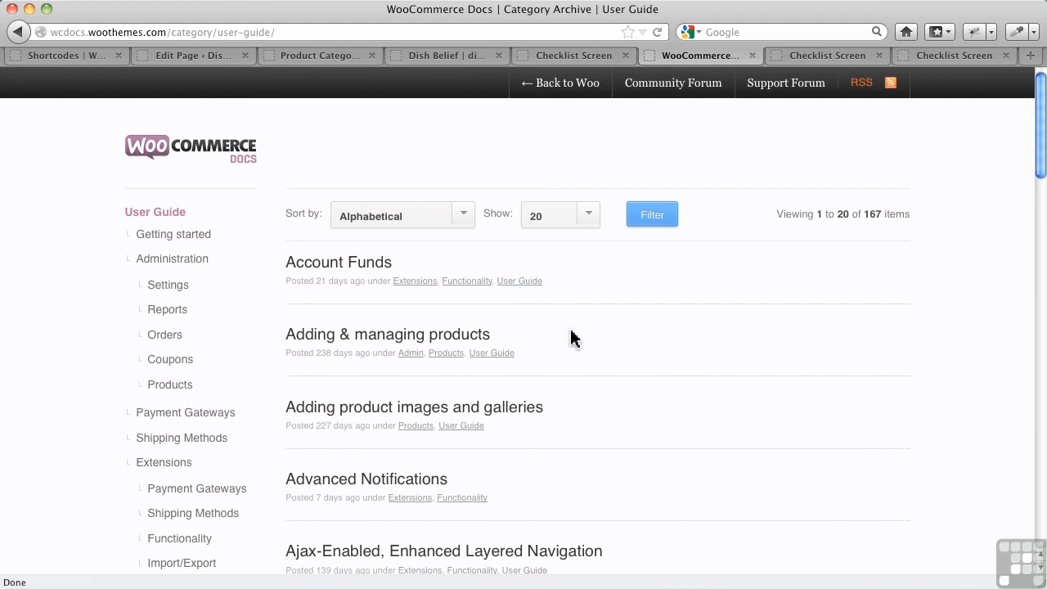
pyautogui.scroll(-3)
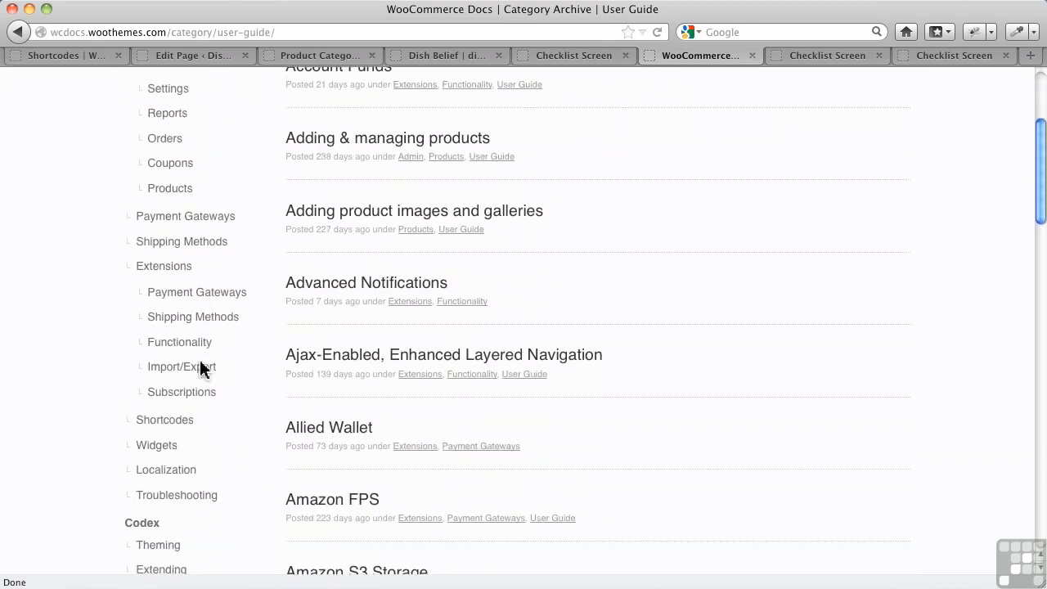
pyautogui.scroll(-3)
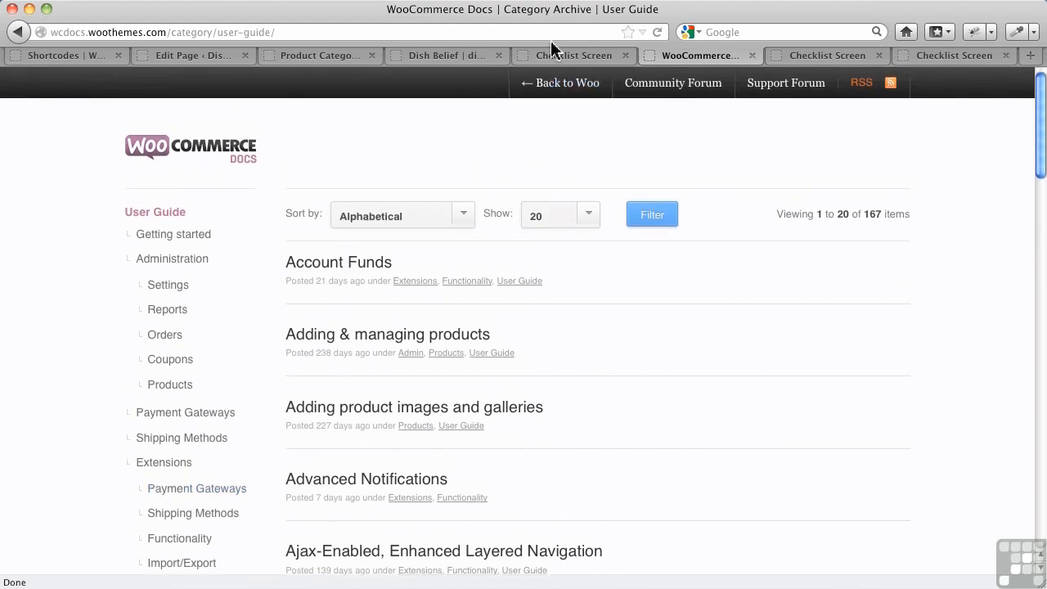
pyautogui.click(573, 56)
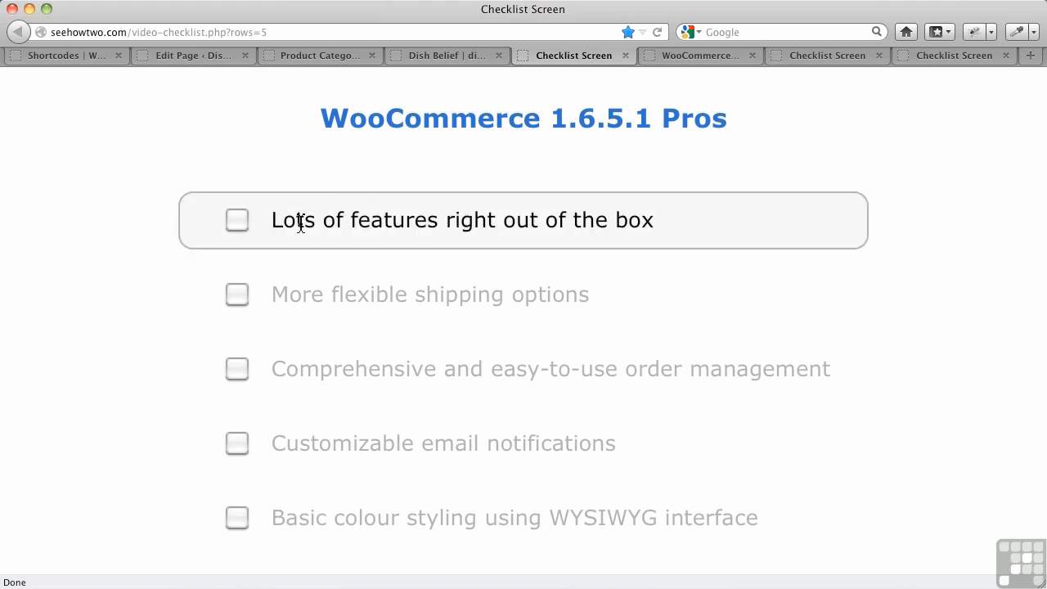
# Tick the five pros: features, flexible shipping, order management, email notifications, colour styling.
pyautogui.click(236, 219)
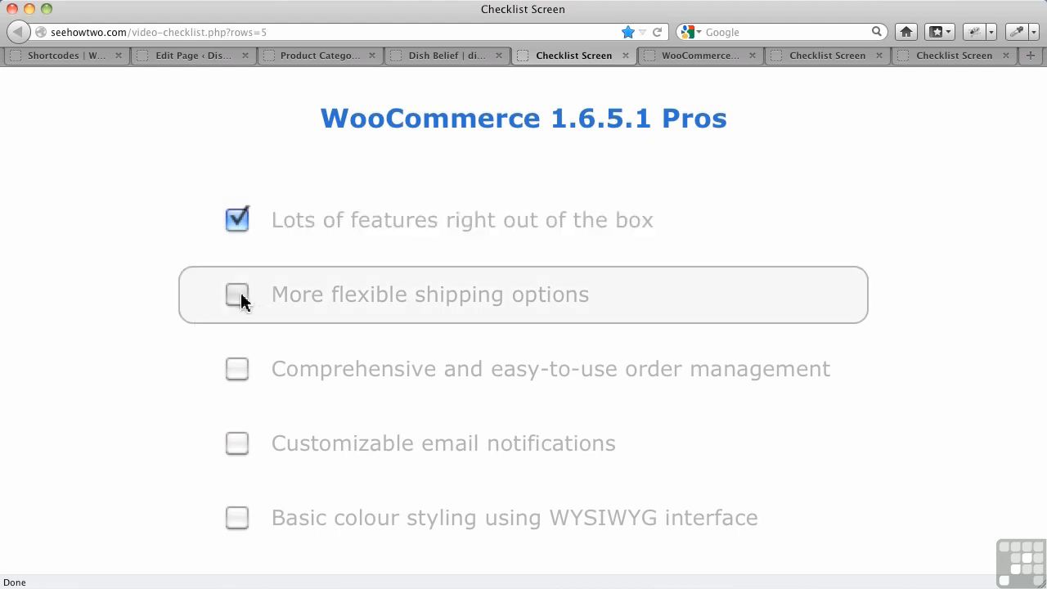
pyautogui.click(237, 294)
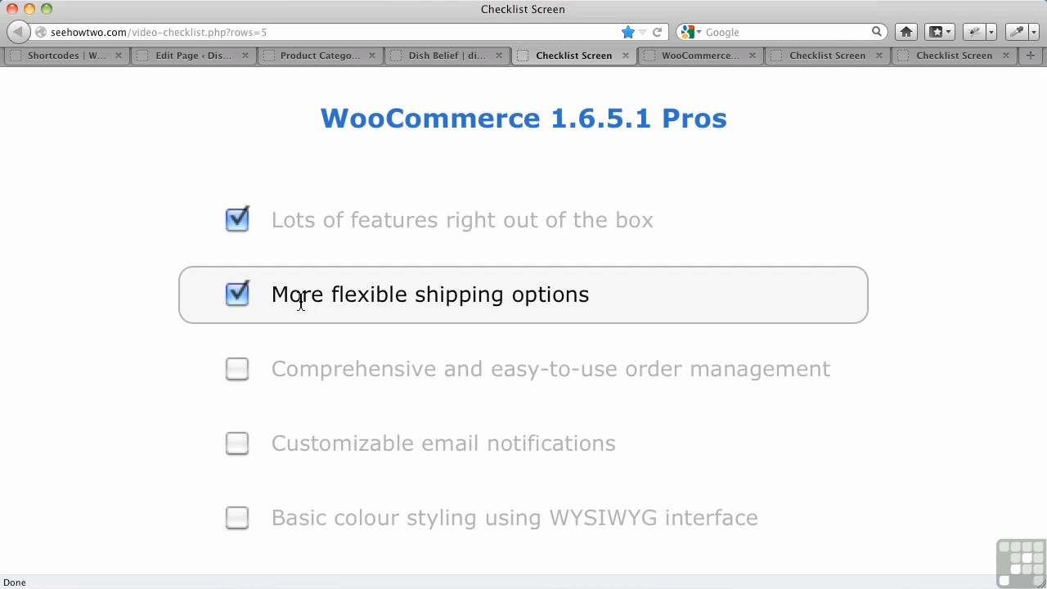
pyautogui.click(236, 368)
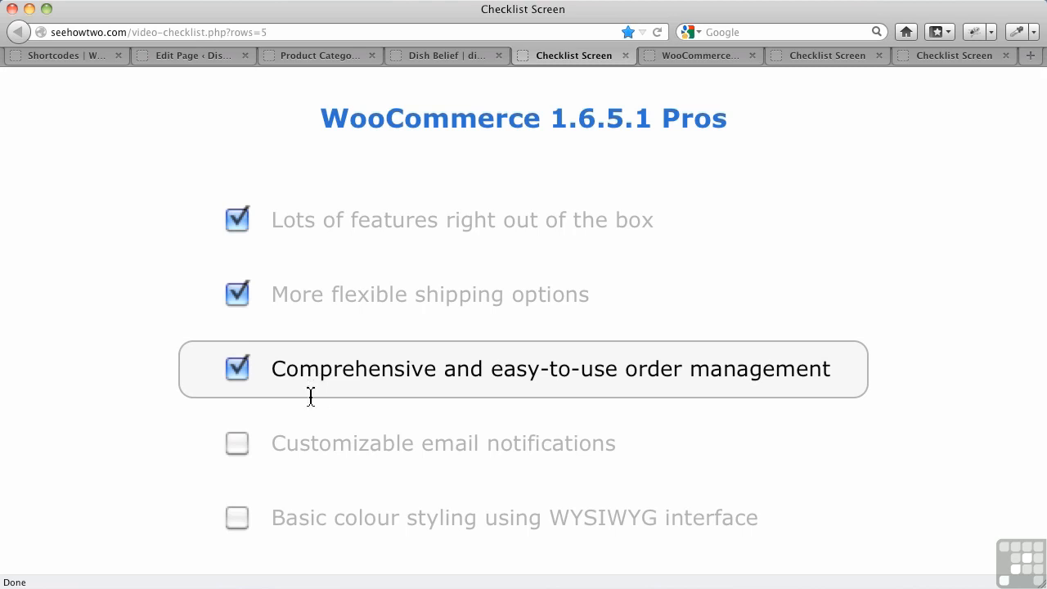
pyautogui.click(238, 442)
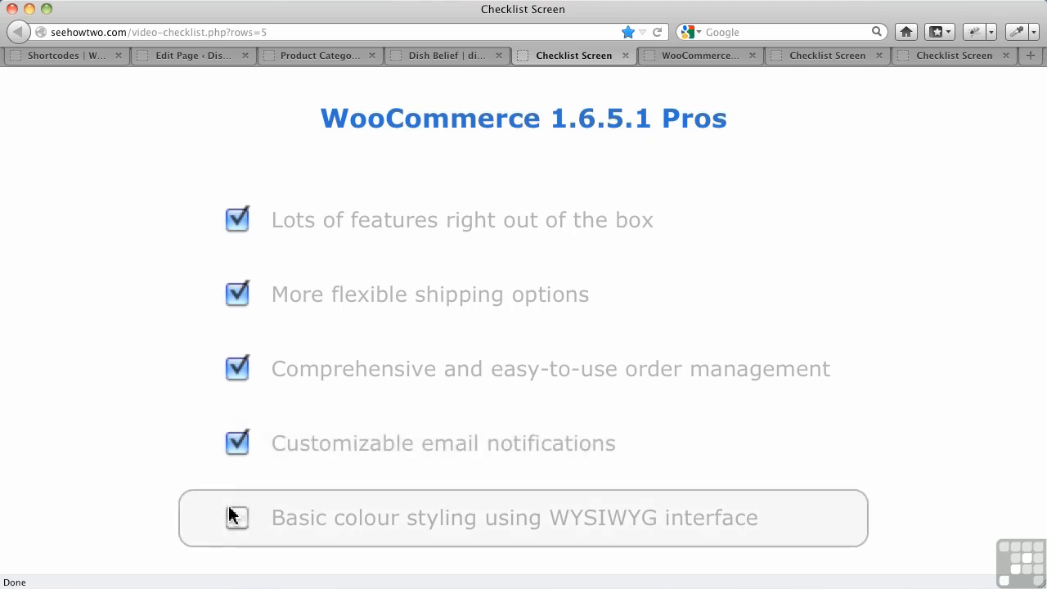
pyautogui.click(237, 517)
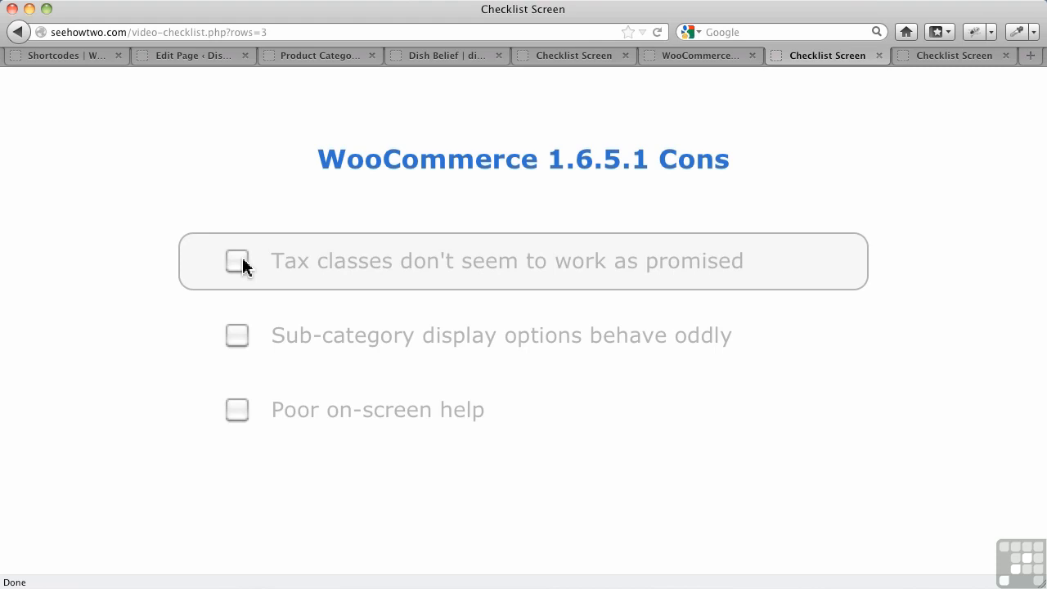
# Tick the three cons: tax classes, sub-category display options, and poor on-screen help.
pyautogui.click(237, 260)
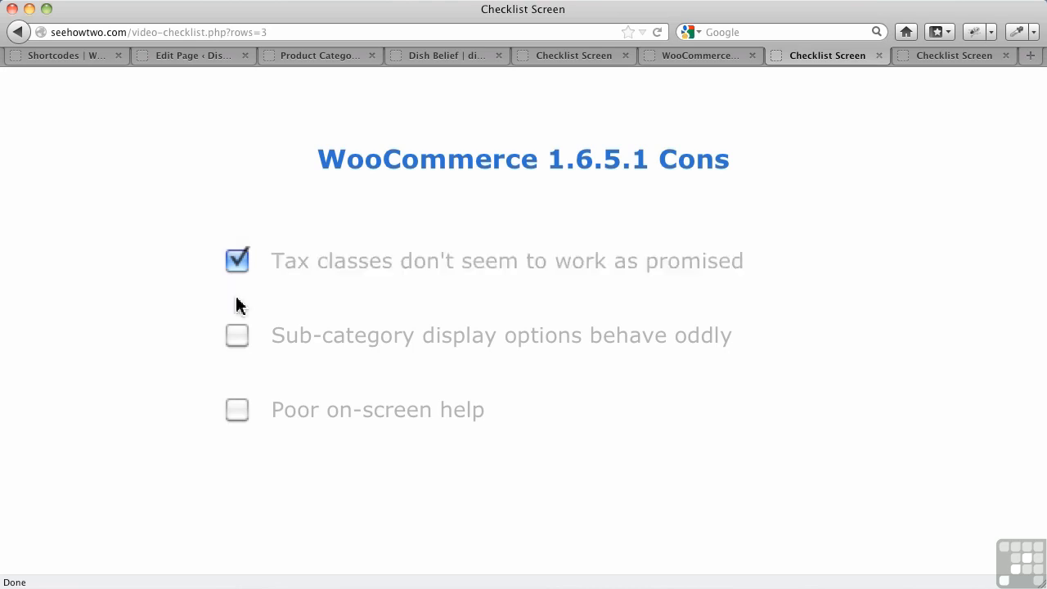
pyautogui.click(237, 335)
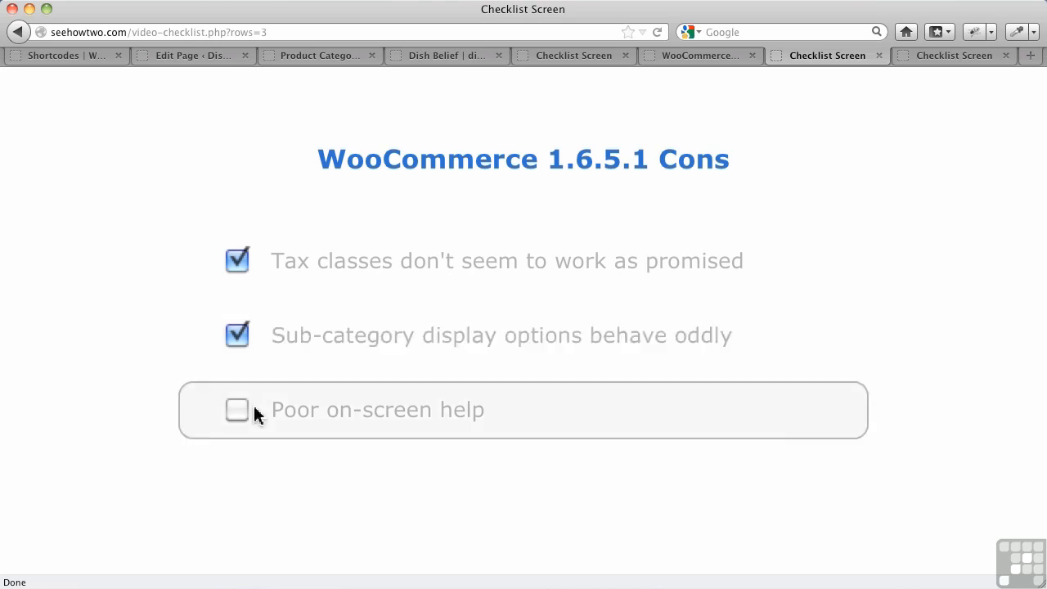
pyautogui.click(238, 409)
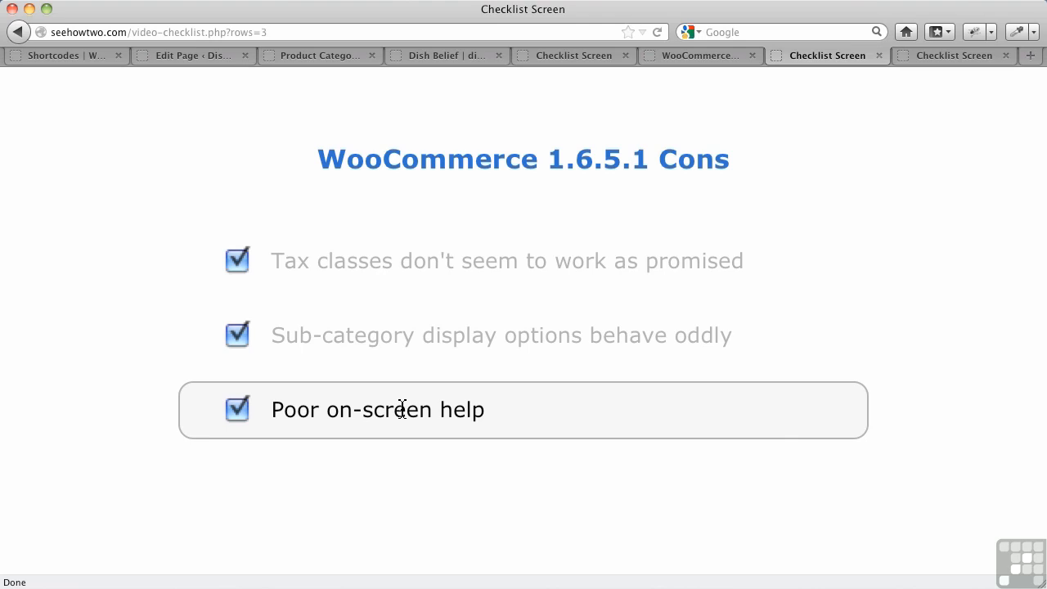
pyautogui.moveTo(531, 322)
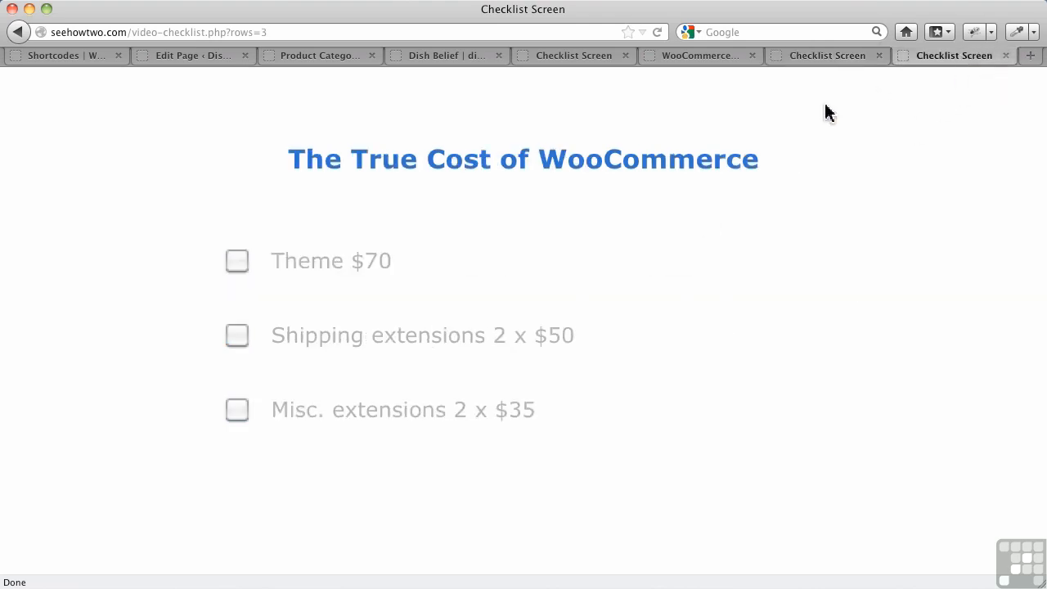
pyautogui.moveTo(514, 241)
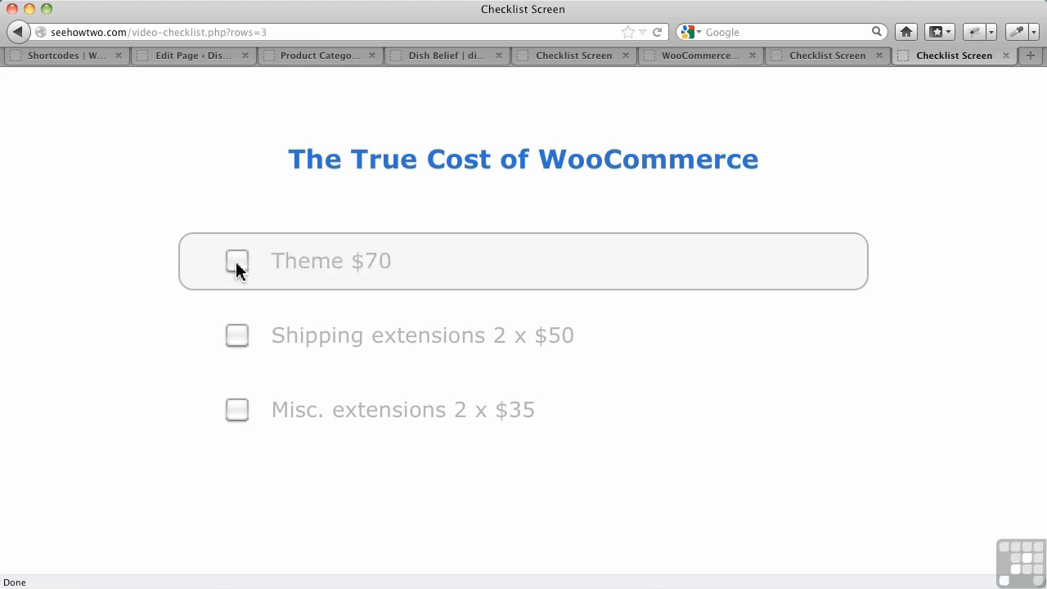
# Tick the three true-cost items: Theme $70, shipping extensions, and misc. extensions.
pyautogui.click(236, 260)
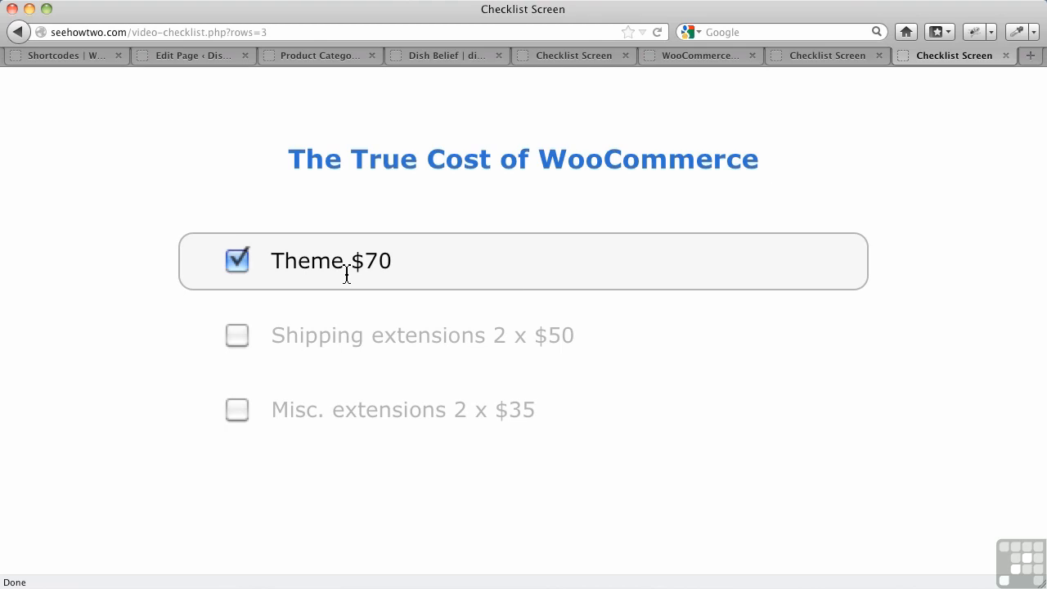
pyautogui.click(238, 336)
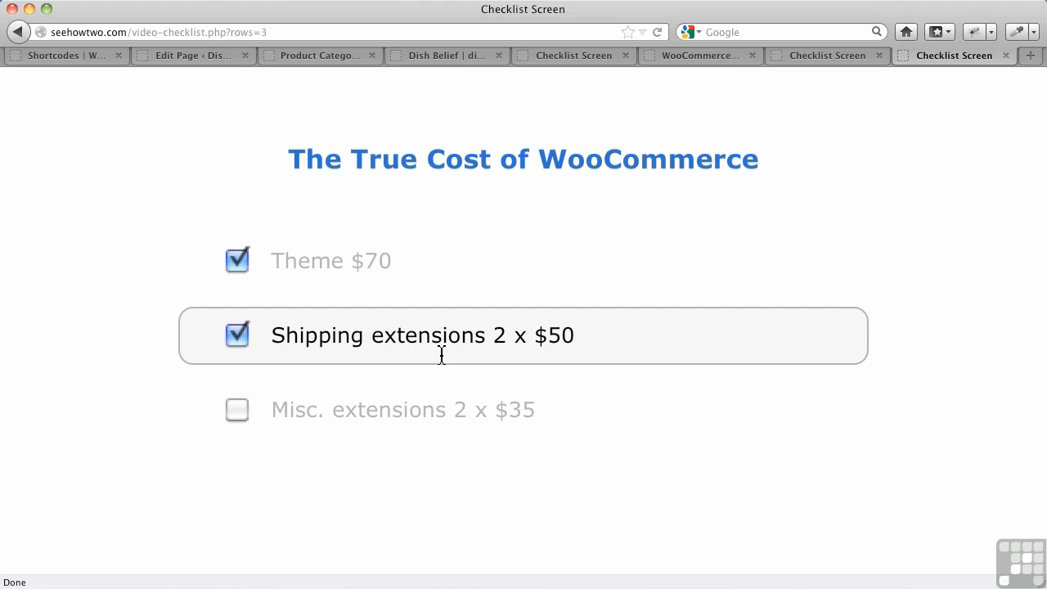
pyautogui.click(237, 409)
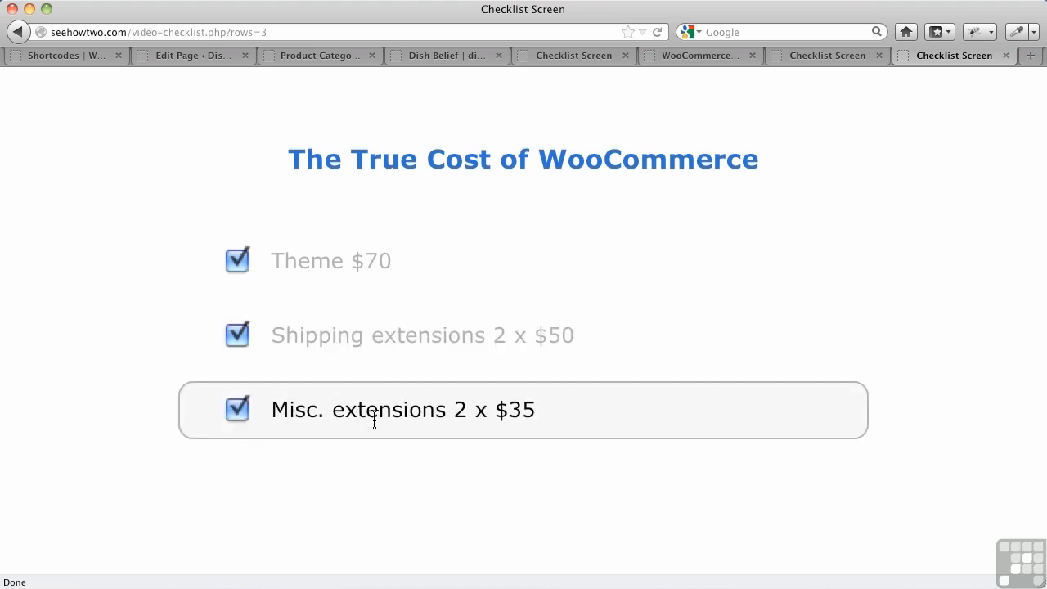